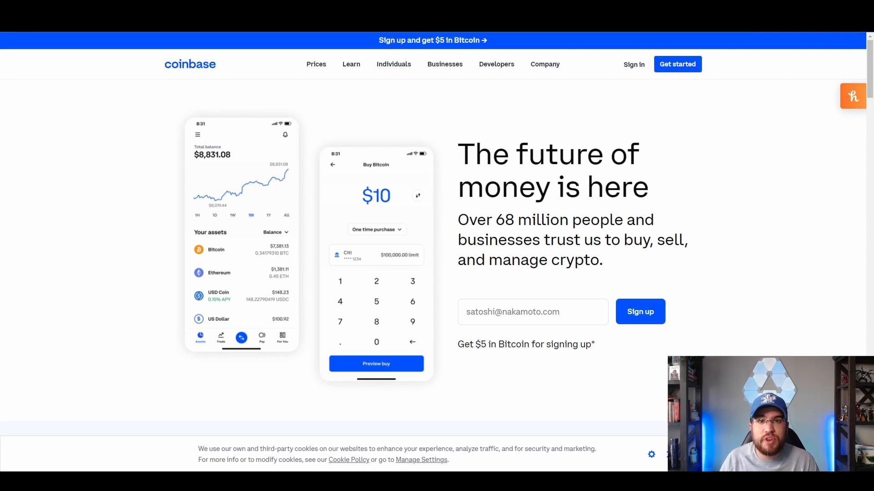
mouse_move(663, 126)
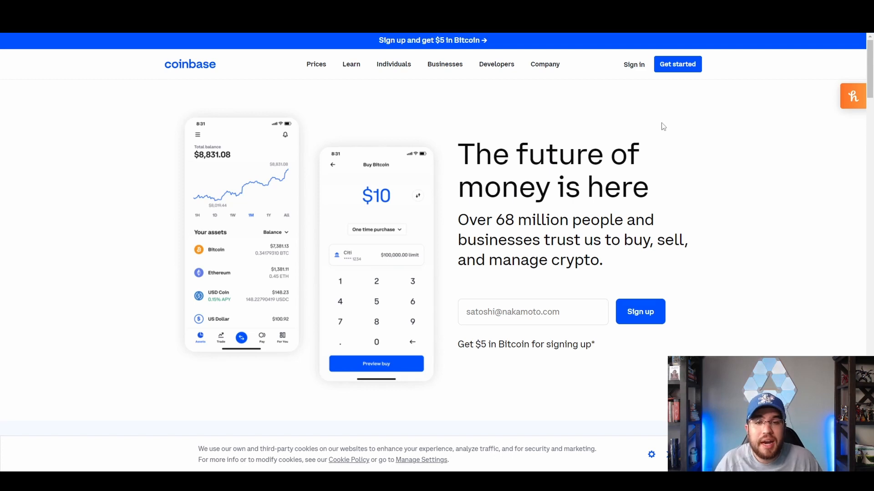
mouse_move(675, 68)
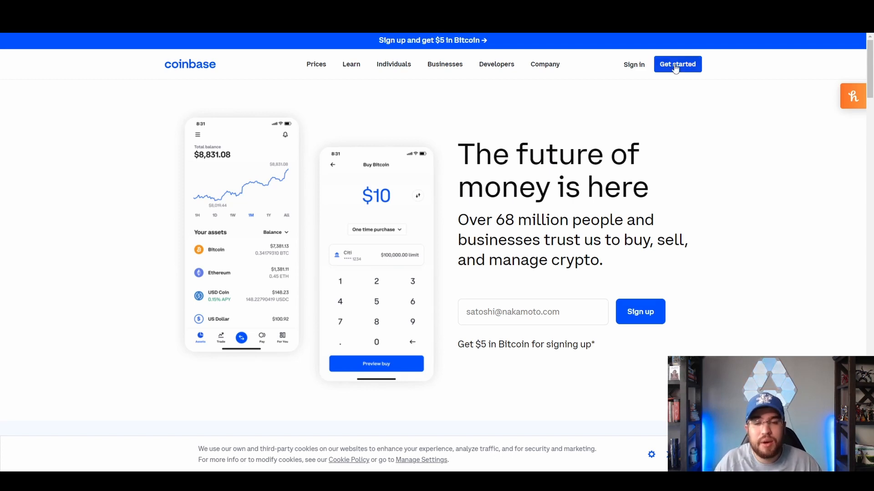
mouse_move(666, 96)
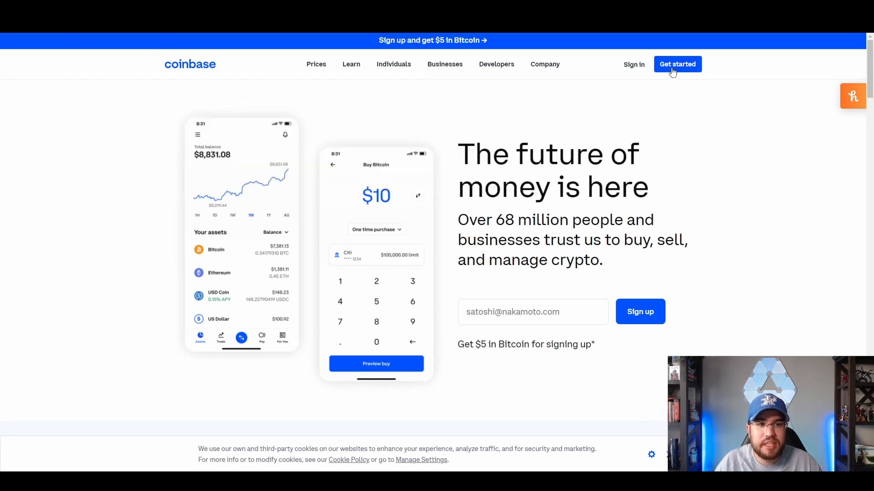
mouse_move(694, 142)
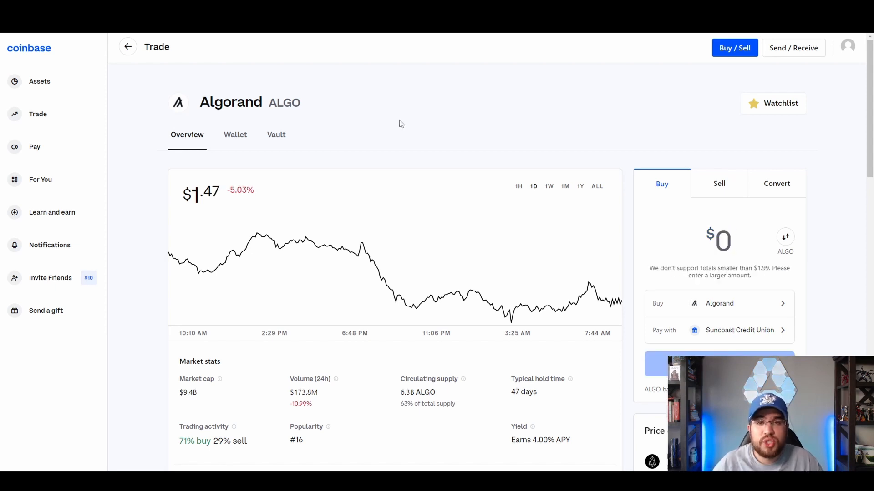
Step: Enter a $100 Algorand buy from the credit union account and request its preview
scroll("down", 3)
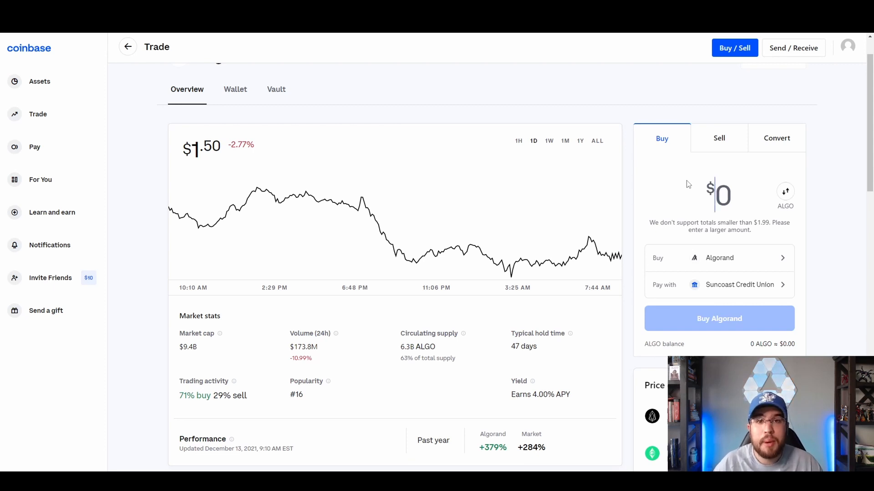
scroll("down", 3)
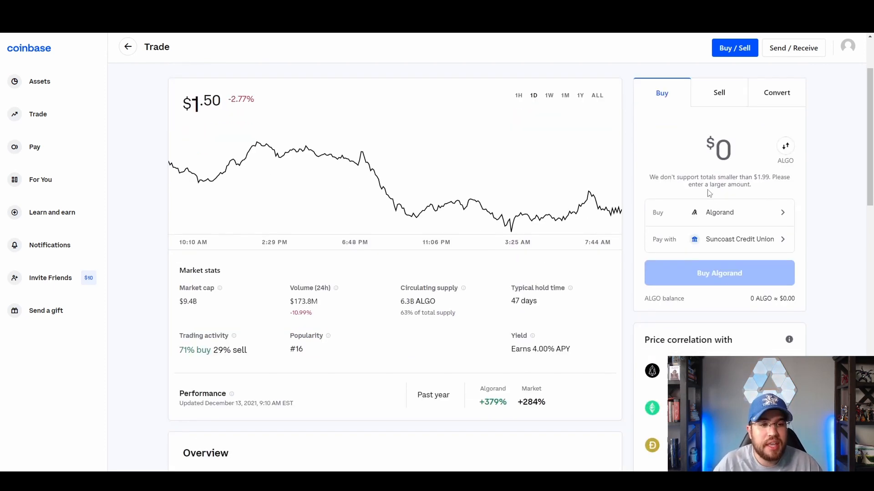
type("1")
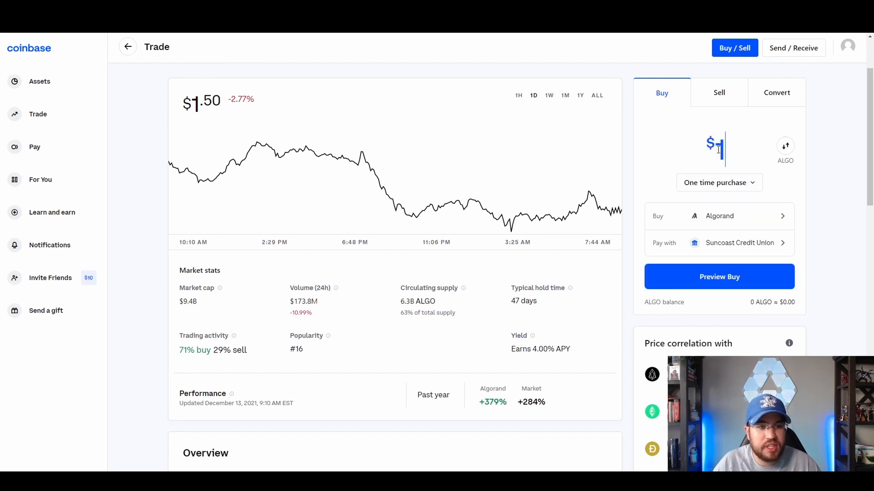
type("100")
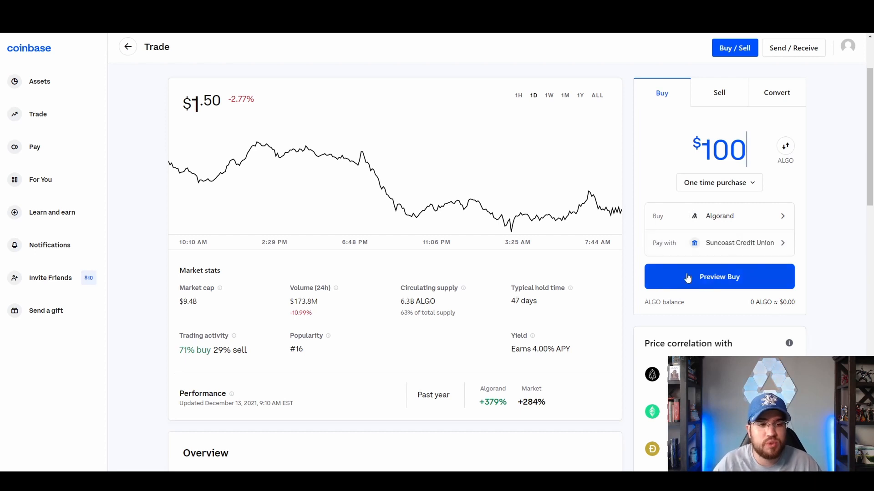
left_click(719, 277)
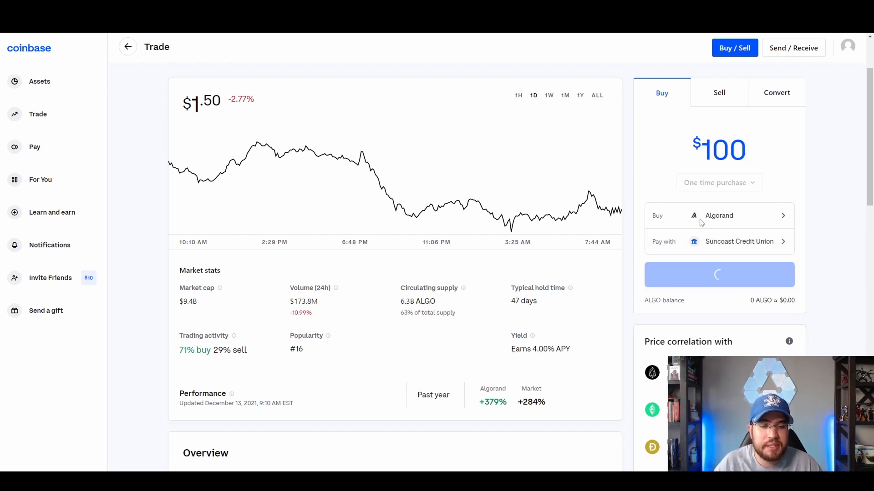
Step: Review the roughly 65 ALGO order with its $2.99 fee and buy it now
left_click(719, 275)
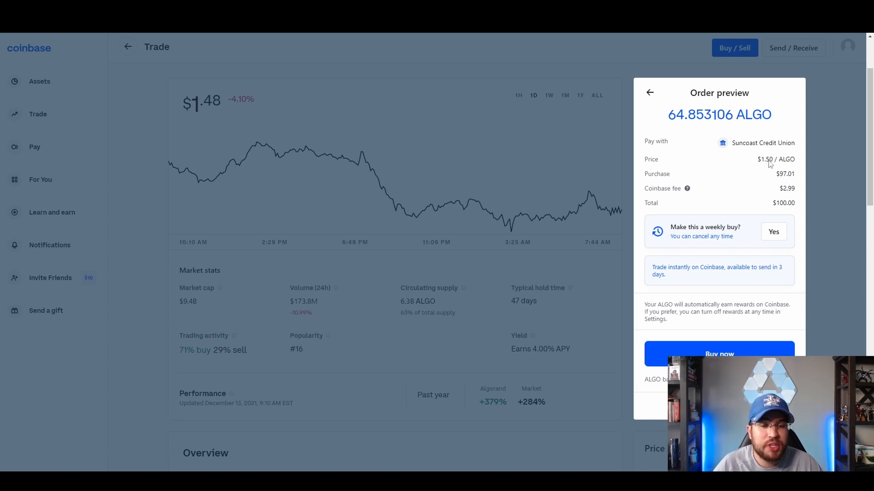
mouse_move(776, 182)
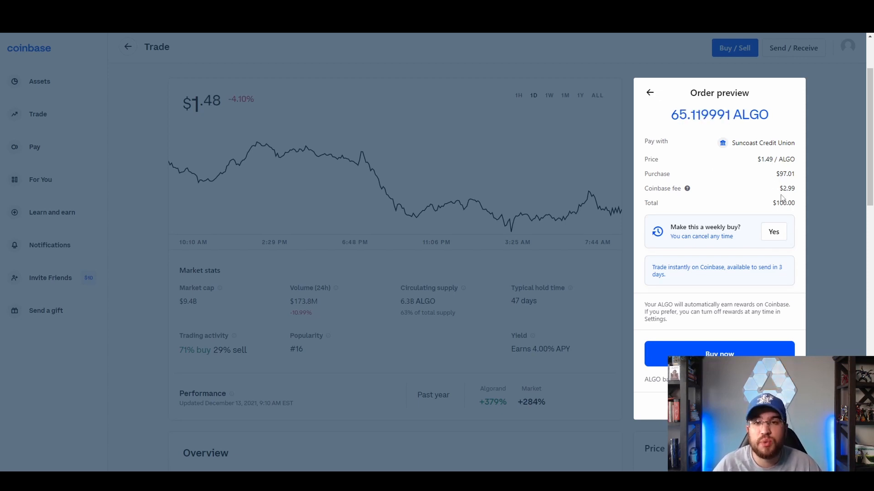
scroll("down", 3)
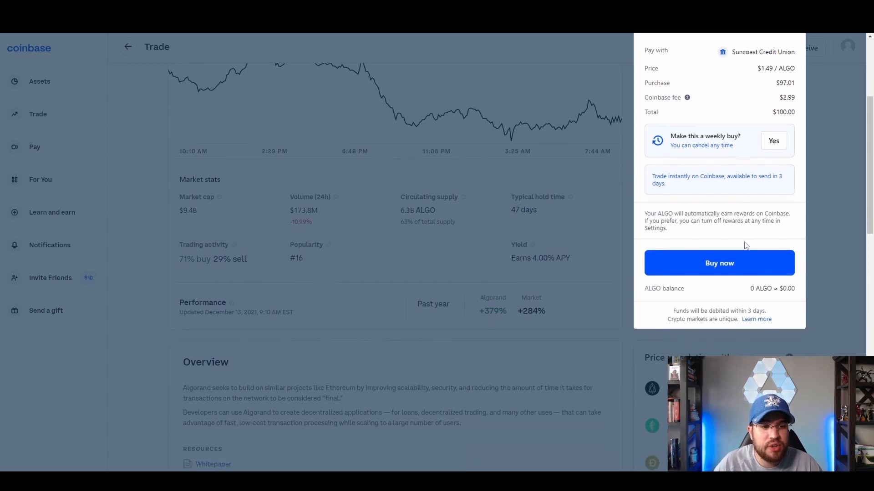
left_click(719, 263)
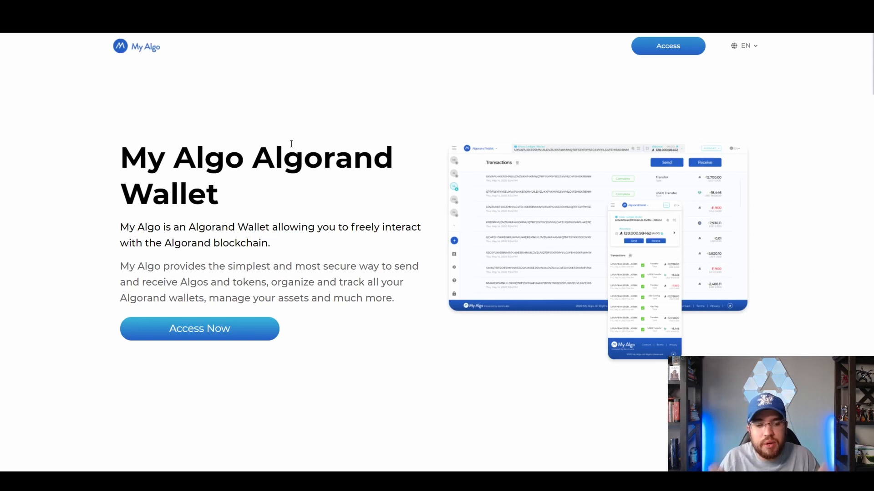
mouse_move(206, 179)
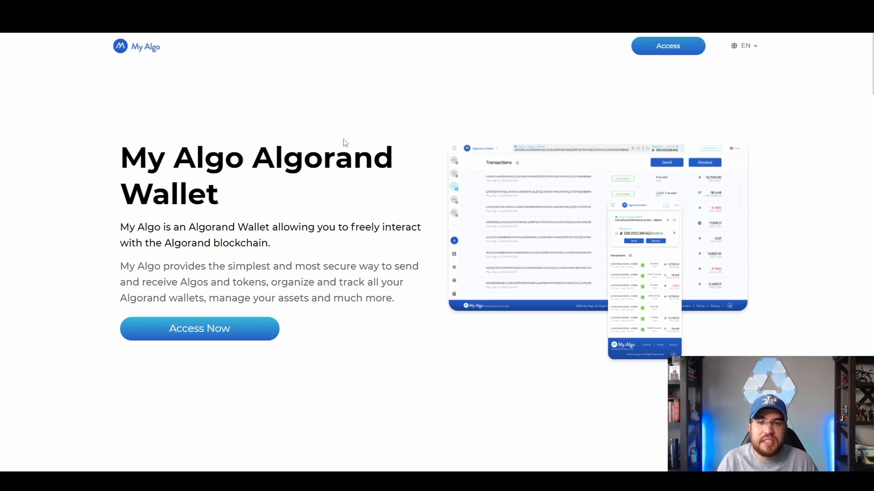
mouse_move(300, 141)
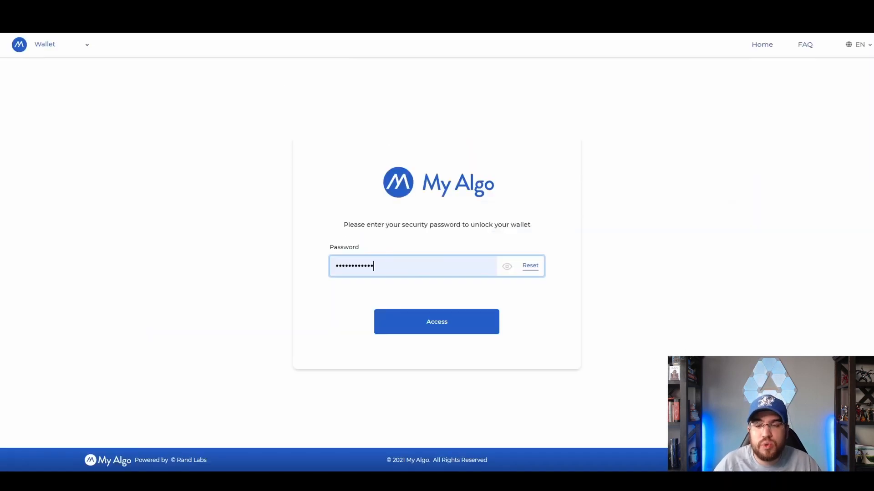
Step: Unlock the wallet with the entered password to reach the Tinyman swap account
left_click(437, 322)
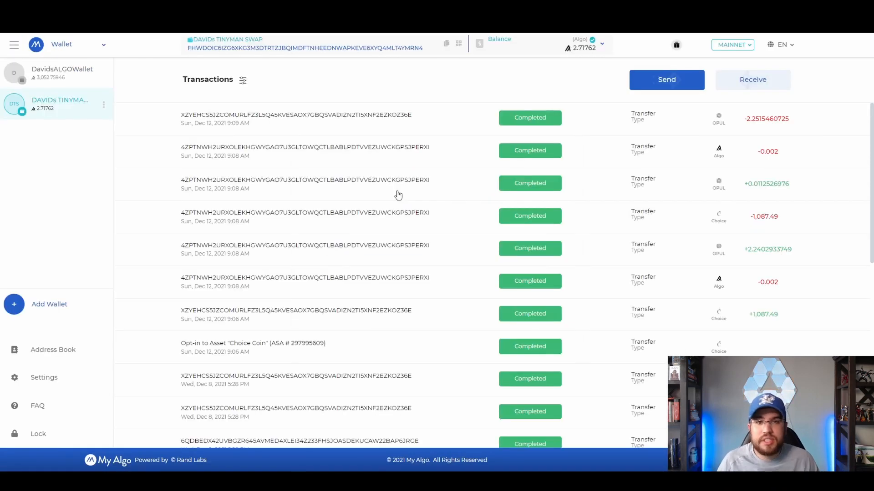
mouse_move(447, 107)
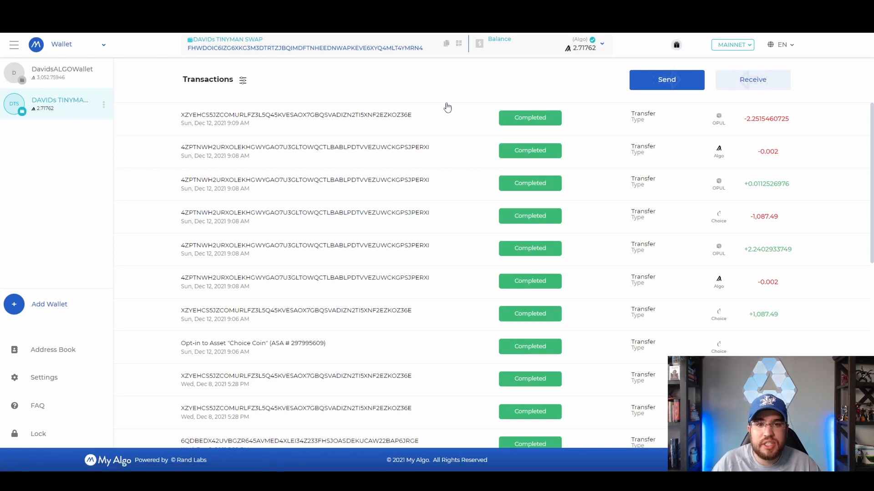
mouse_move(595, 150)
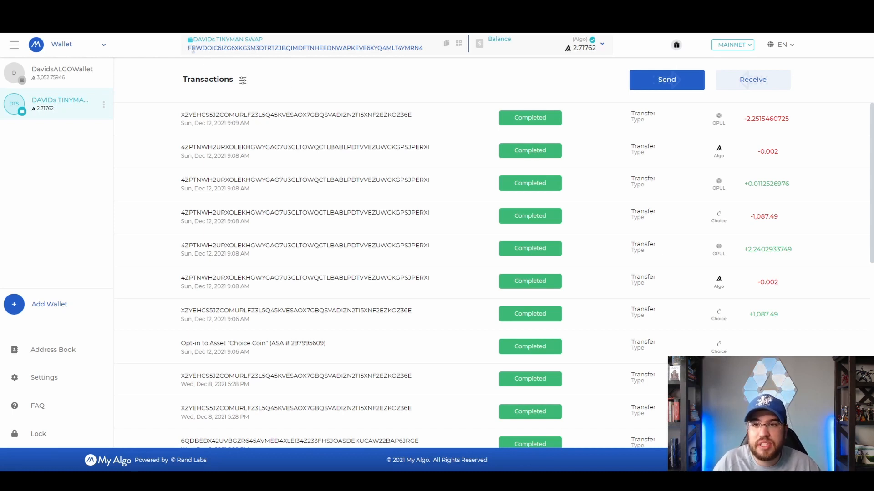
mouse_move(319, 49)
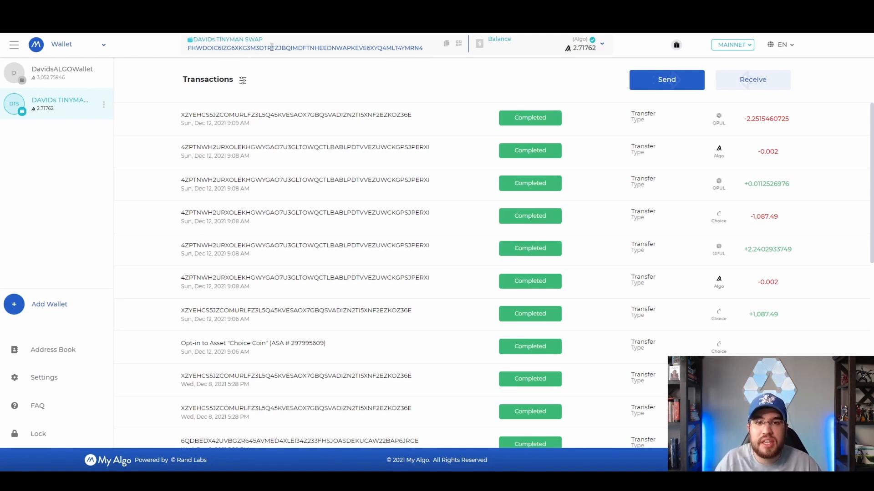
mouse_move(275, 60)
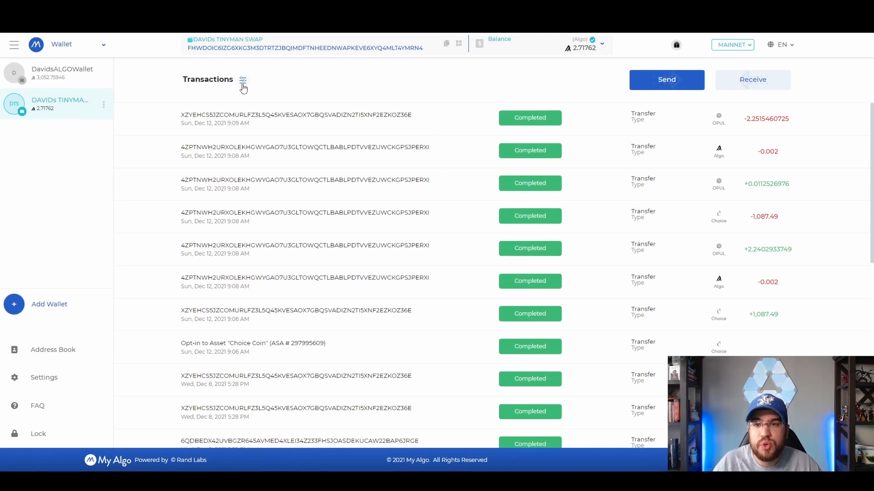
left_click(242, 80)
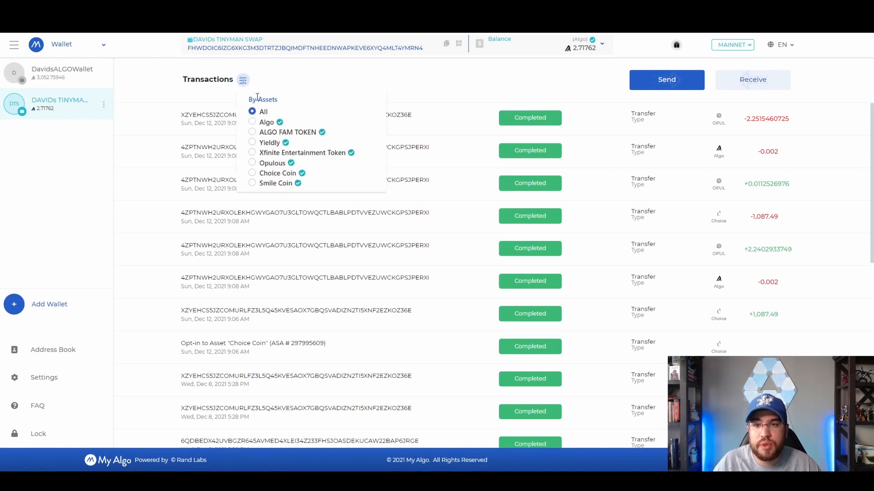
mouse_move(258, 144)
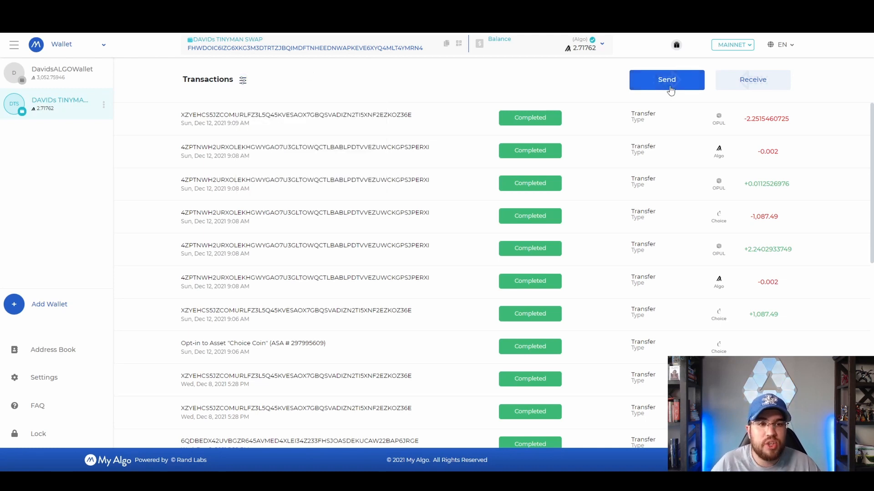
mouse_move(591, 87)
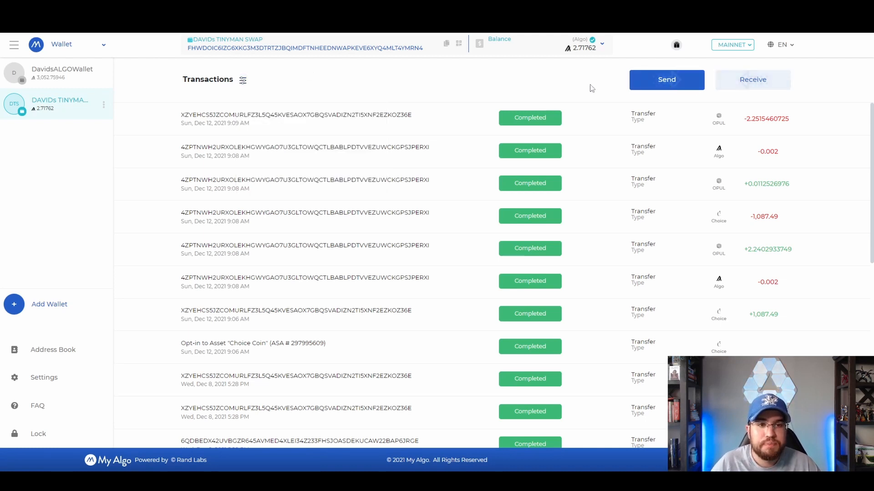
mouse_move(522, 50)
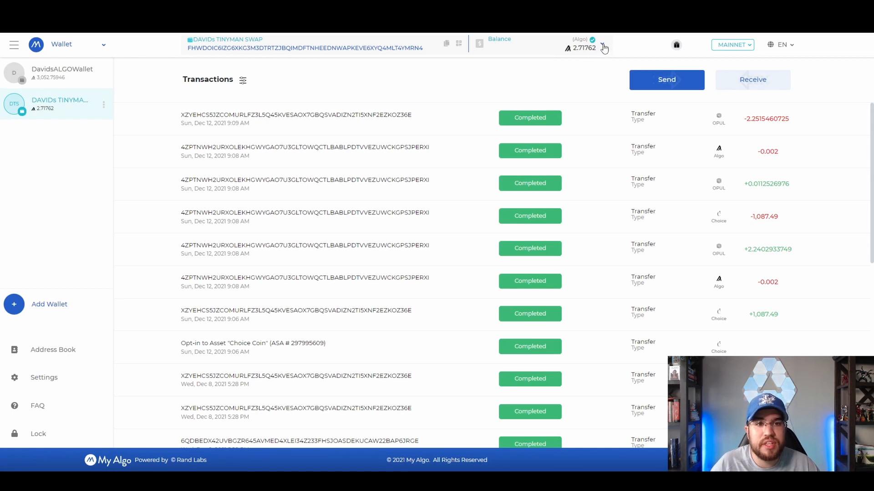
Step: Show the balance list of held assets and start adding a new asset
left_click(603, 47)
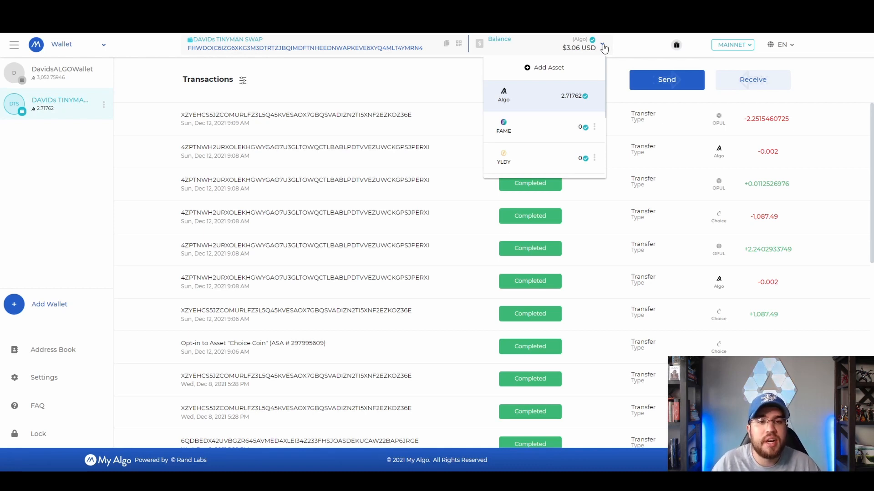
scroll("down", 3)
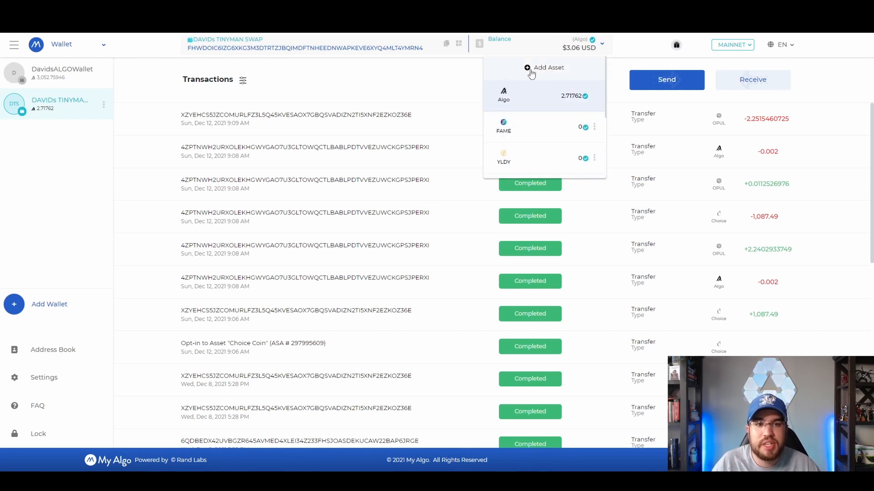
mouse_move(537, 103)
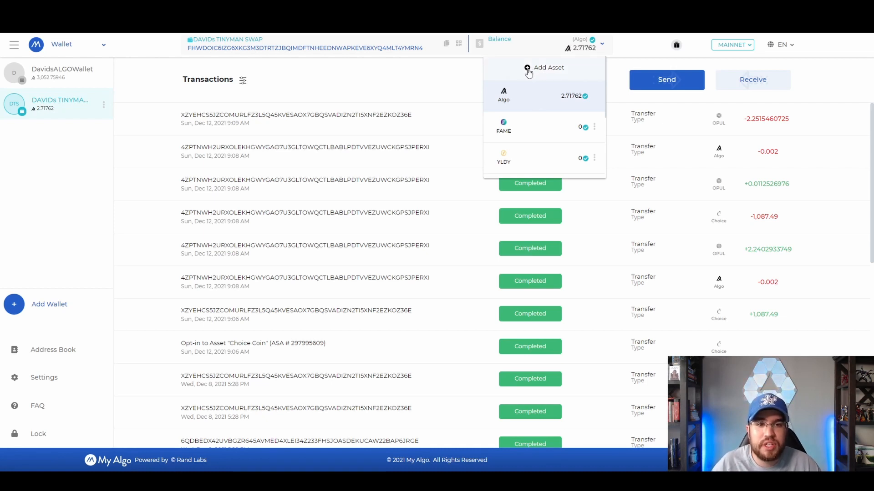
left_click(547, 68)
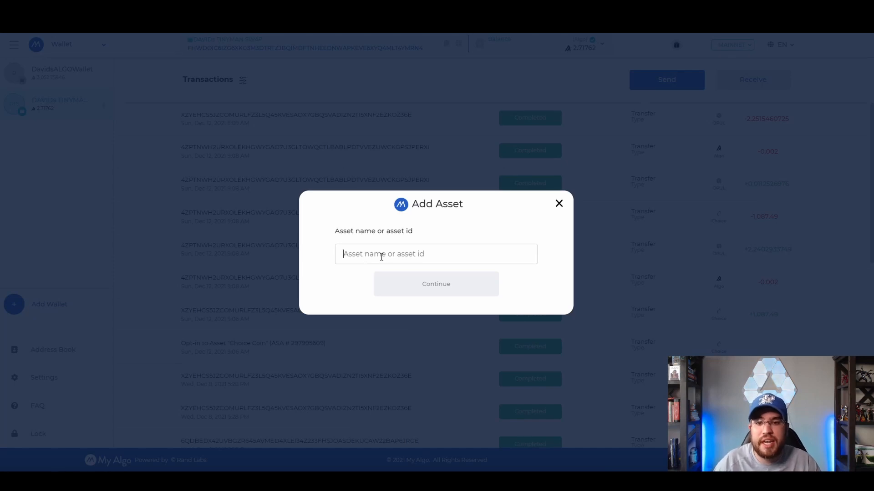
Step: Dismiss the Add Asset form without adding anything, returning to the transaction history
left_click(436, 284)
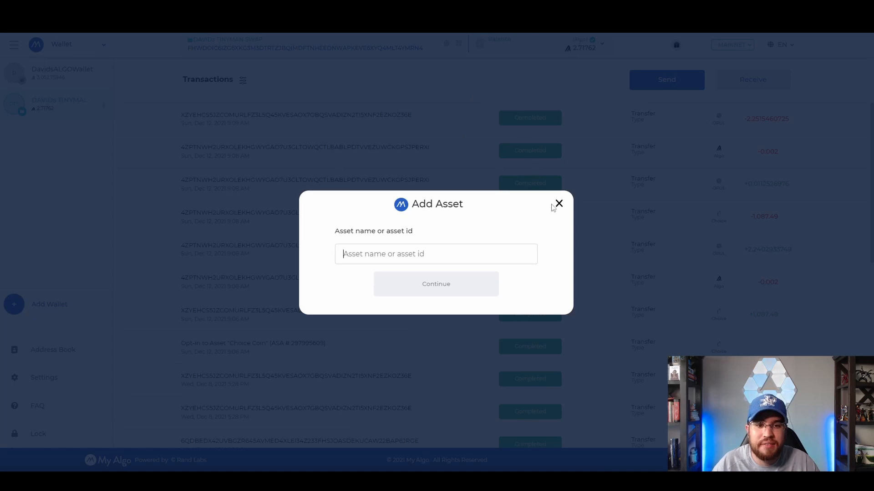
left_click(558, 204)
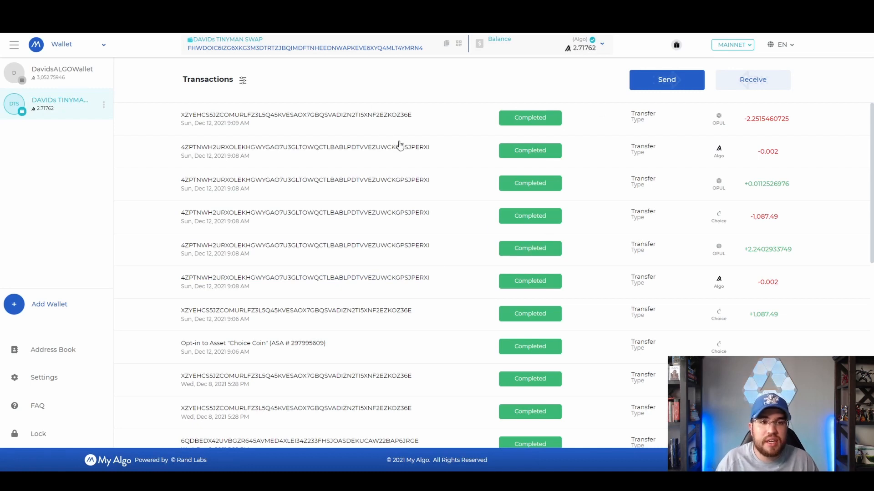
mouse_move(384, 89)
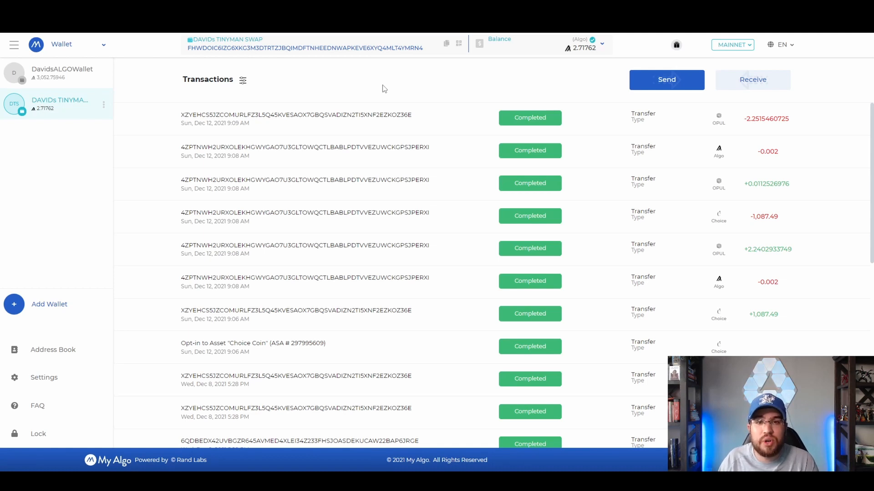
mouse_move(439, 90)
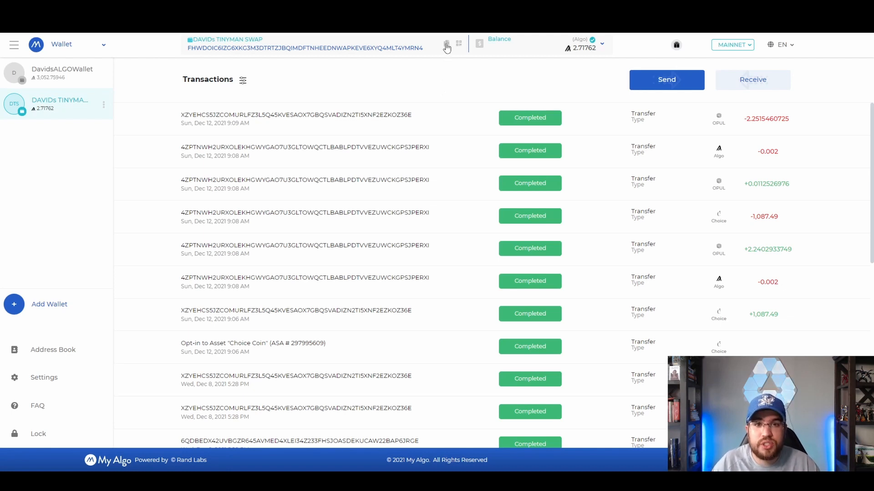
mouse_move(446, 45)
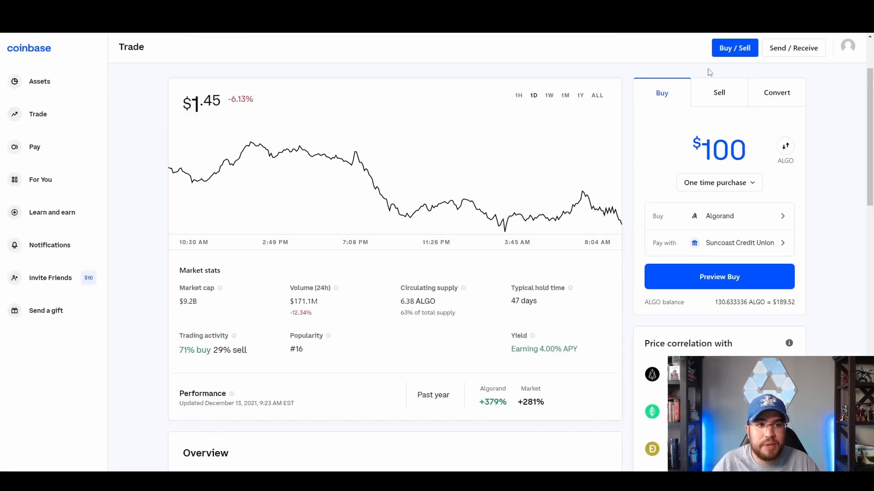
Step: Bring up the Send form for the account's $188.72 of ALGO
left_click(794, 47)
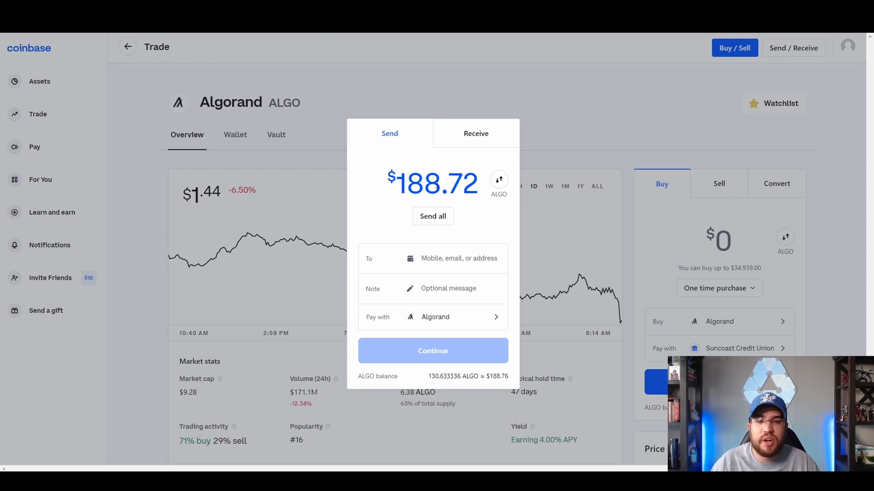
mouse_move(420, 211)
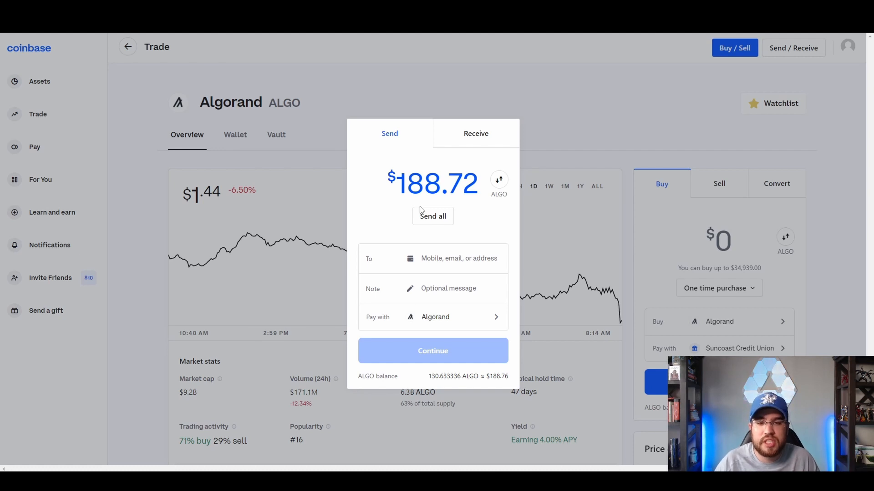
Step: Paste the Tinyman swap wallet address as recipient and confirm sending the 130.631336 ALGO
right_click(460, 259)
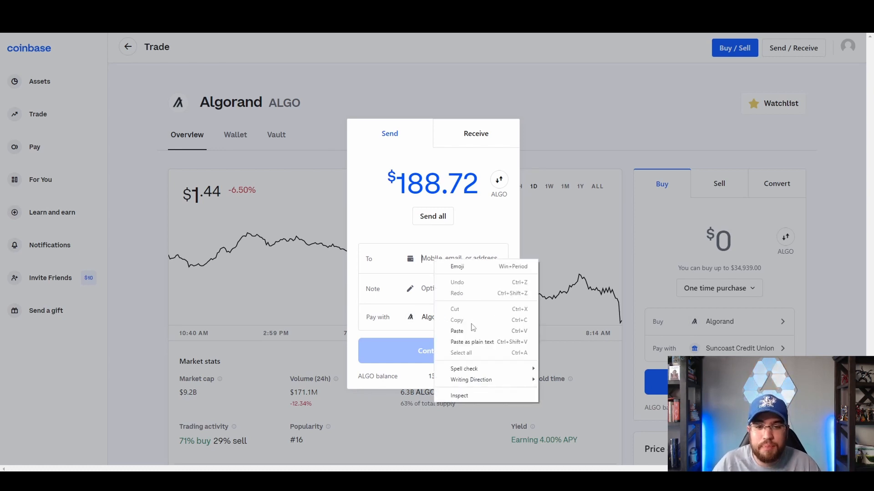
left_click(456, 331)
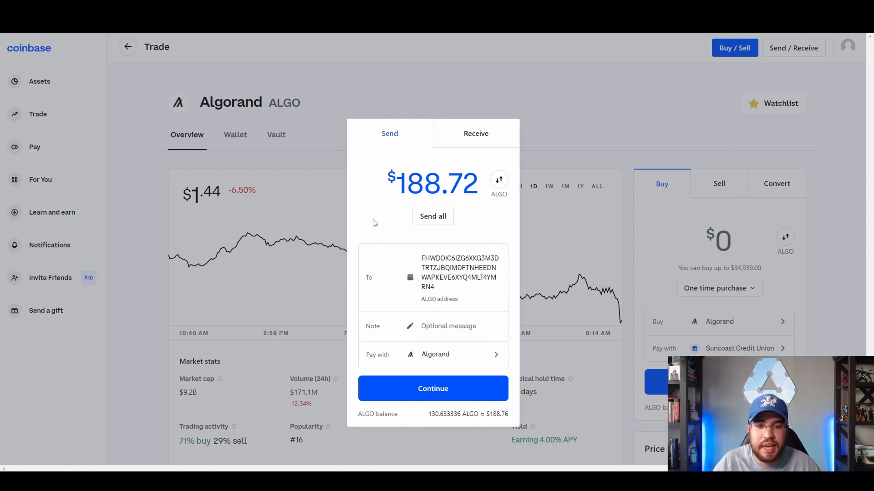
mouse_move(435, 306)
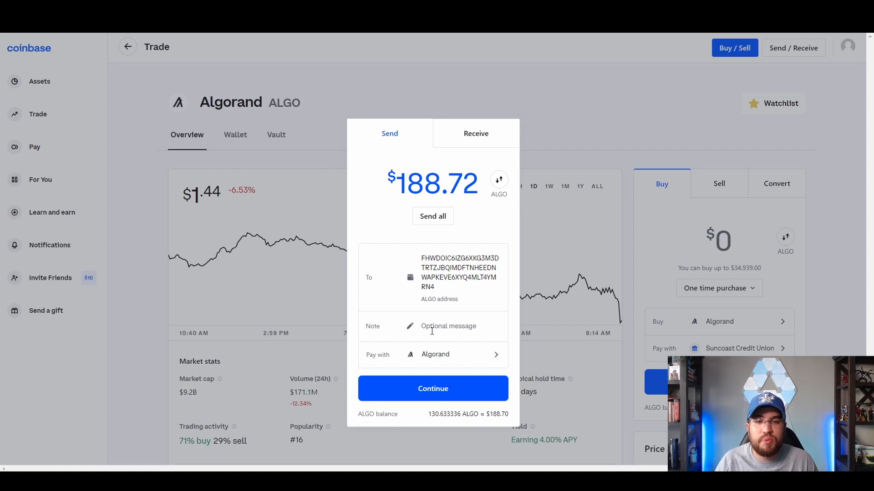
mouse_move(413, 368)
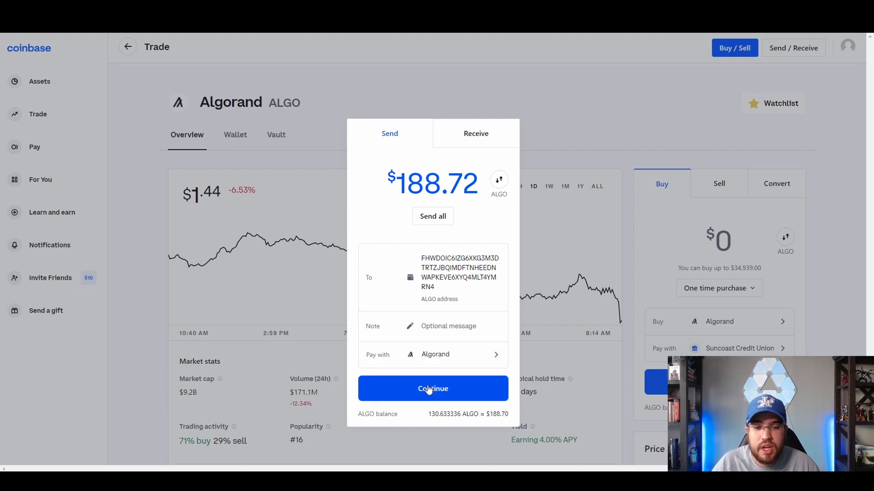
left_click(434, 388)
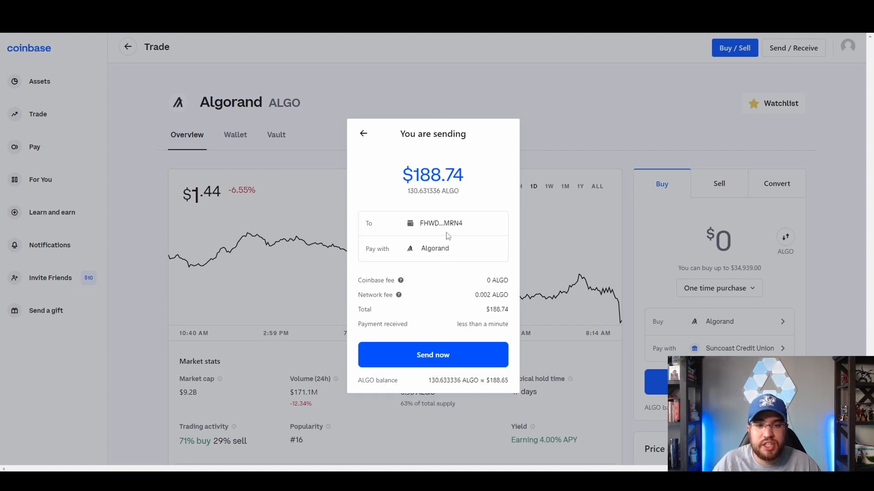
mouse_move(422, 300)
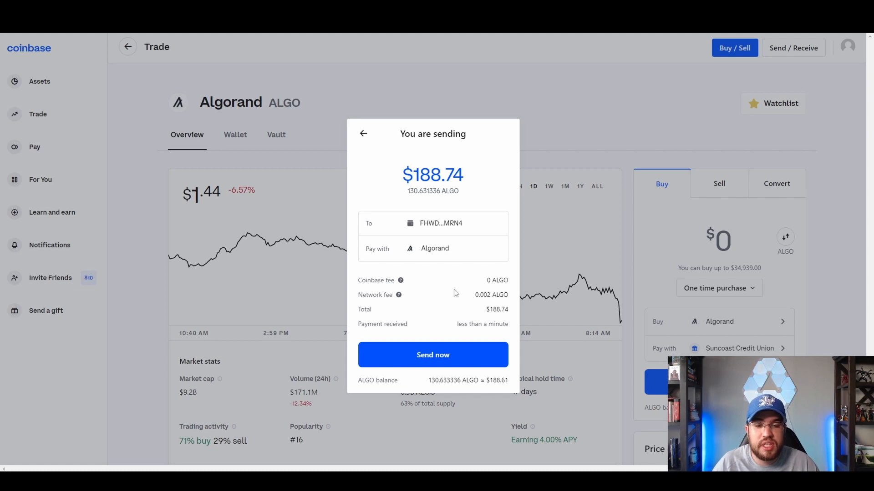
mouse_move(472, 301)
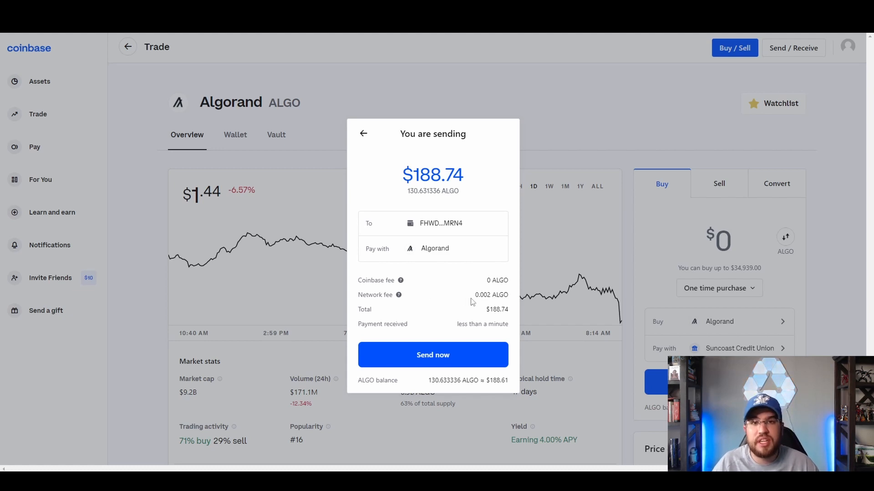
mouse_move(485, 301)
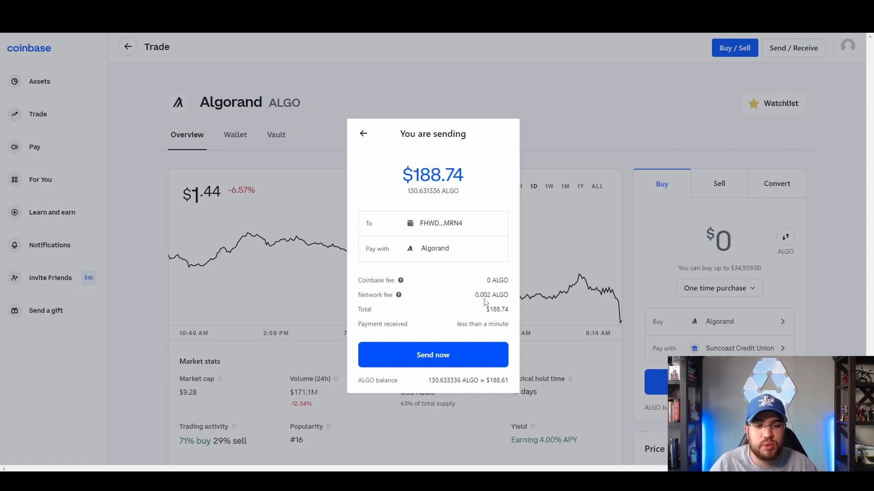
mouse_move(500, 297)
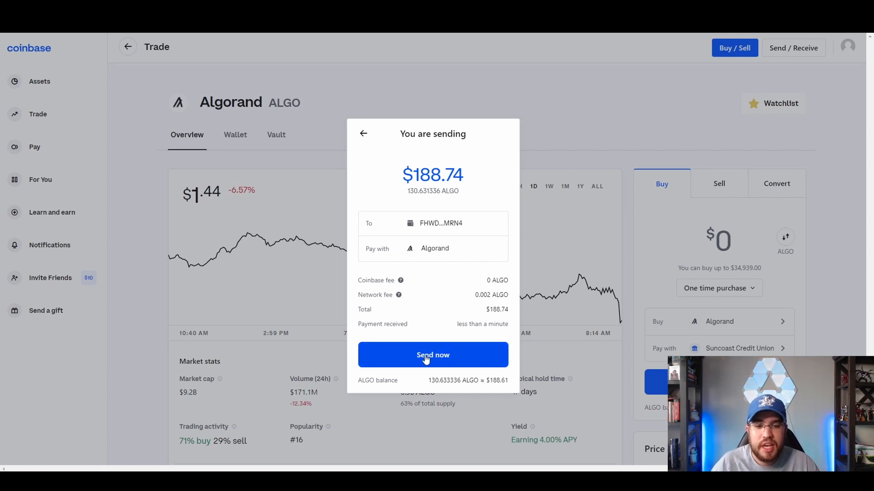
left_click(433, 355)
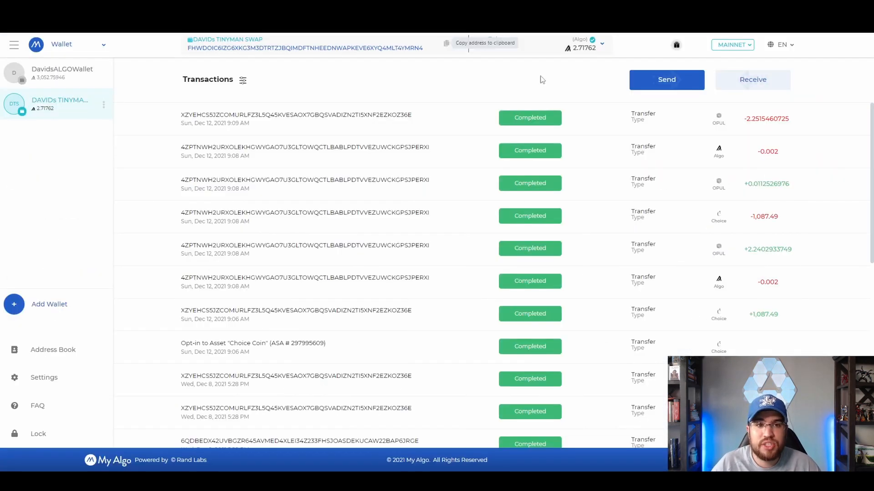
mouse_move(585, 85)
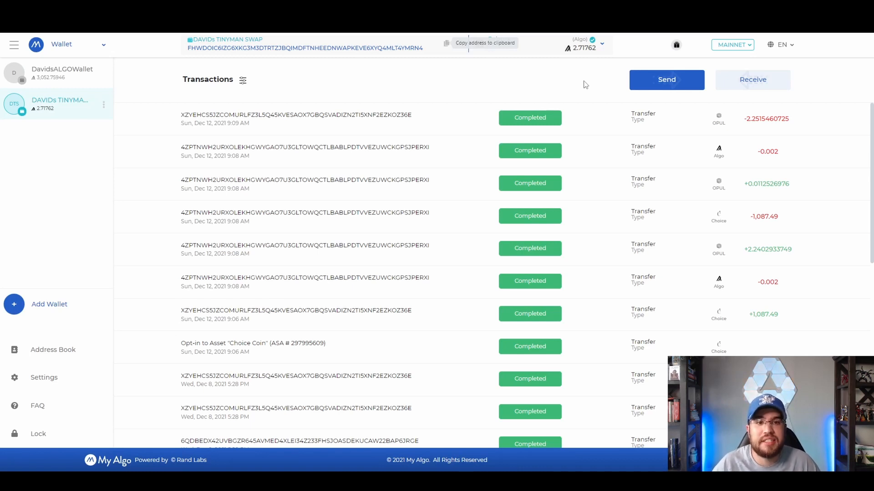
mouse_move(589, 91)
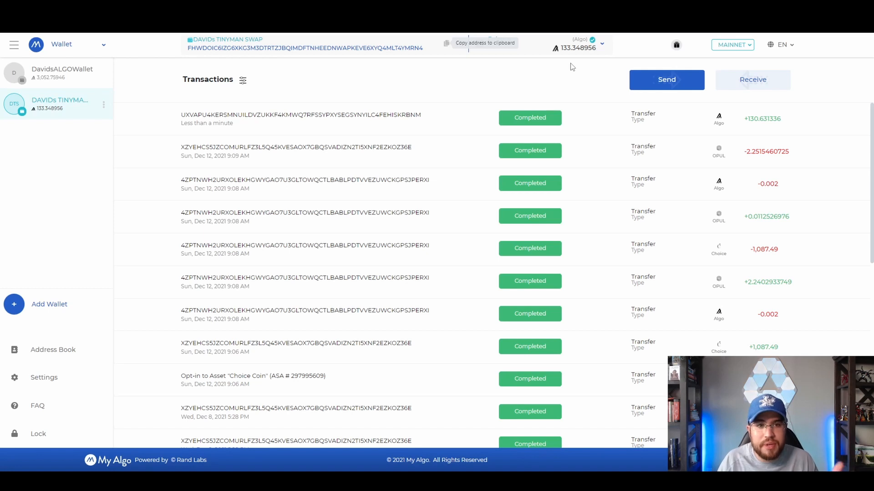
mouse_move(592, 85)
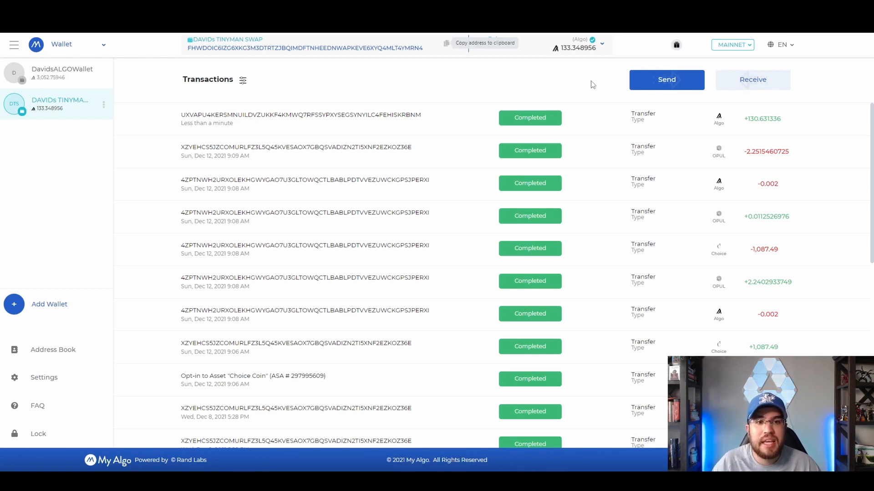
Step: Show the wallet's held-asset list after the 130.631336 ALGO deposit arrives
left_click(601, 43)
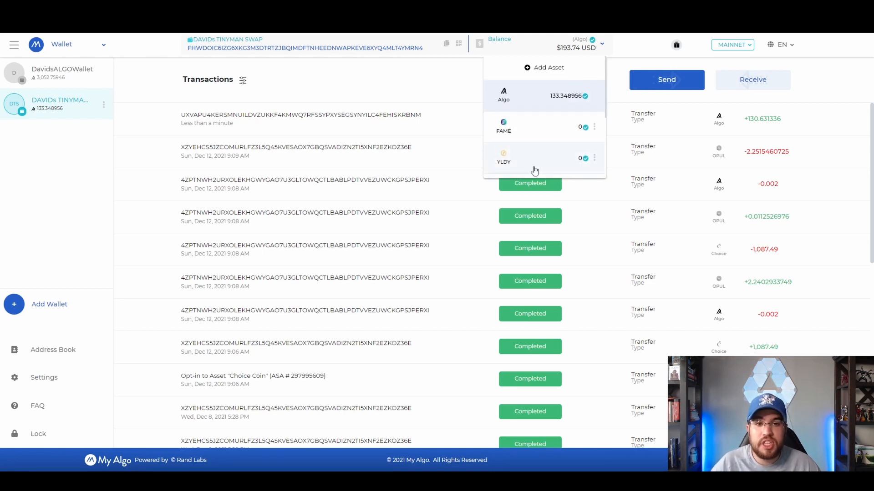
mouse_move(529, 71)
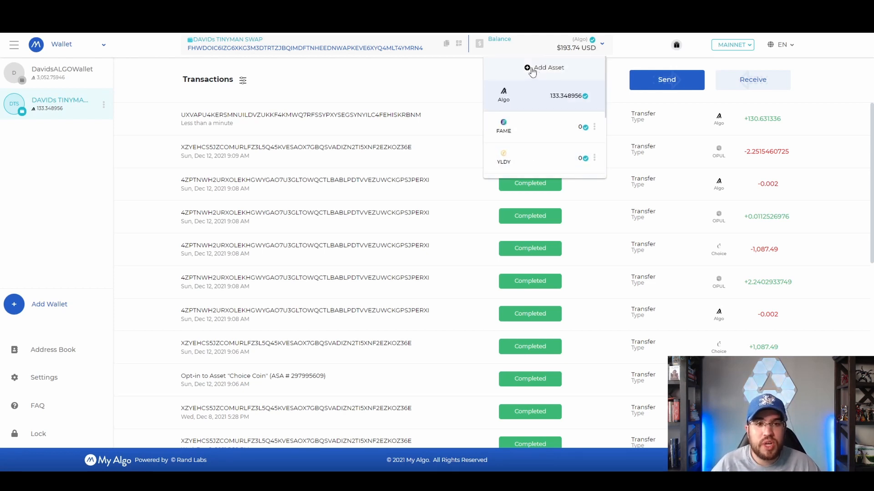
Step: Search assets for yieldly, opul and fish, then choose Clean Ocean Token ASA #393155456
left_click(545, 67)
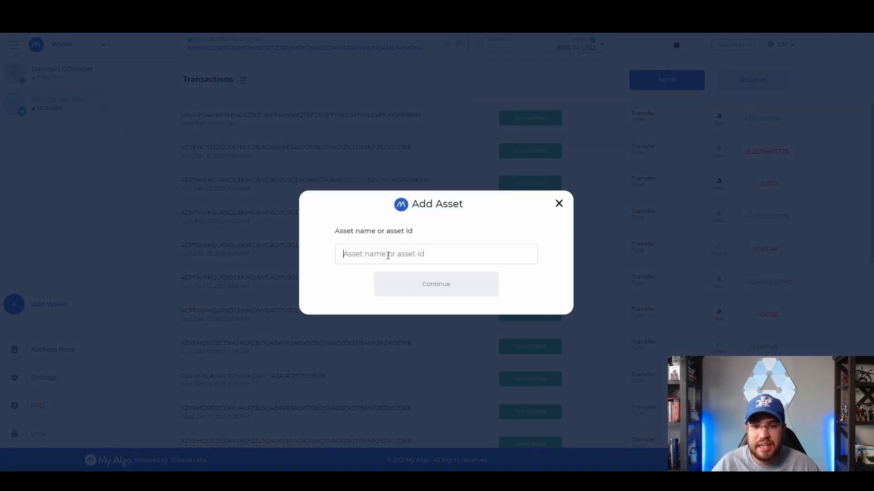
type("yieldly")
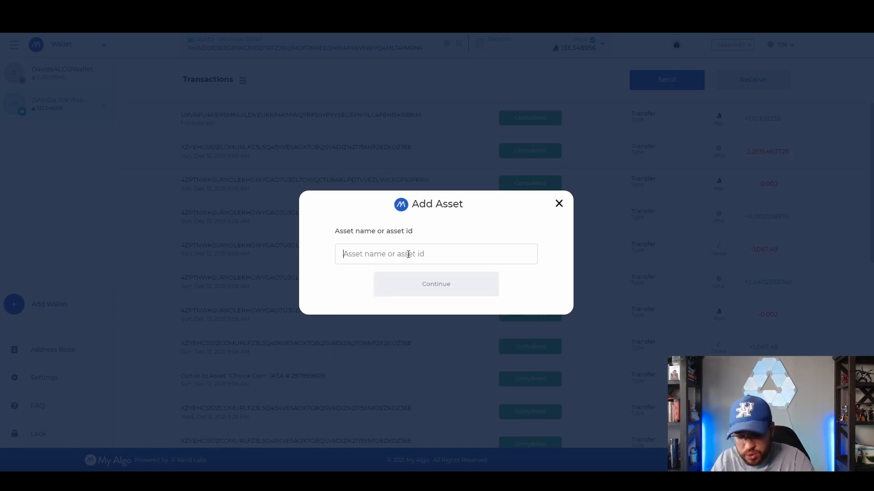
type("opul")
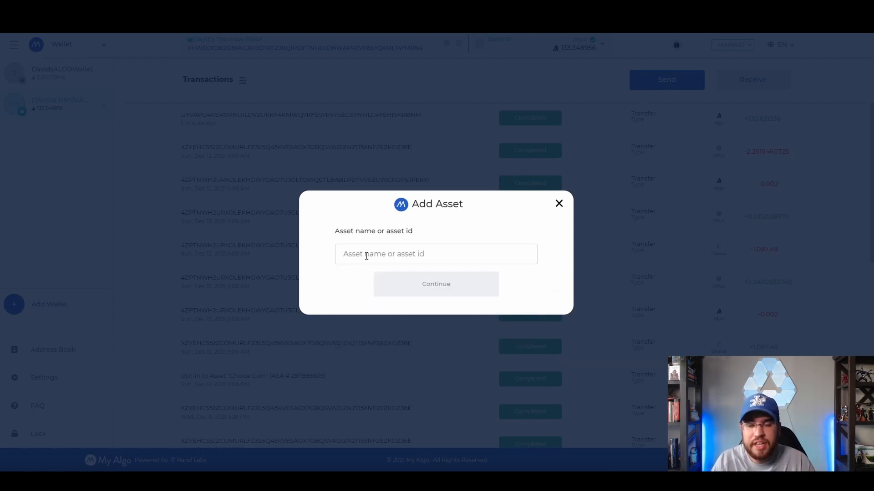
type("1")
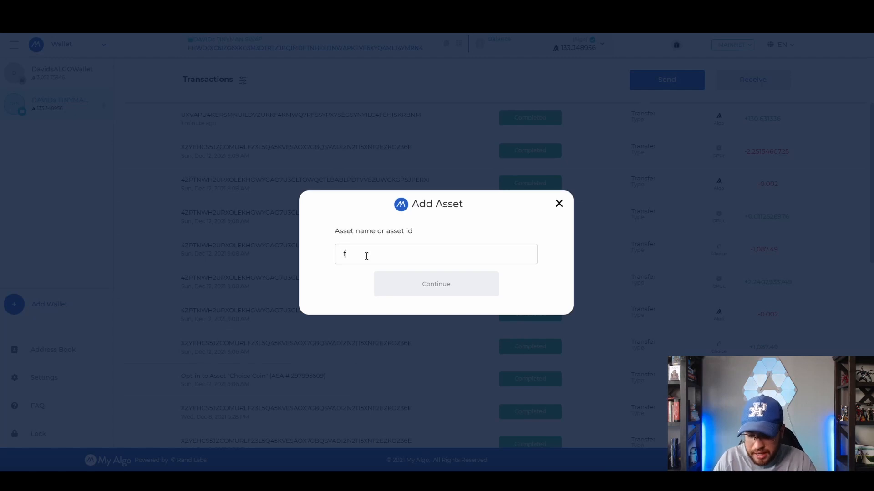
type("fish")
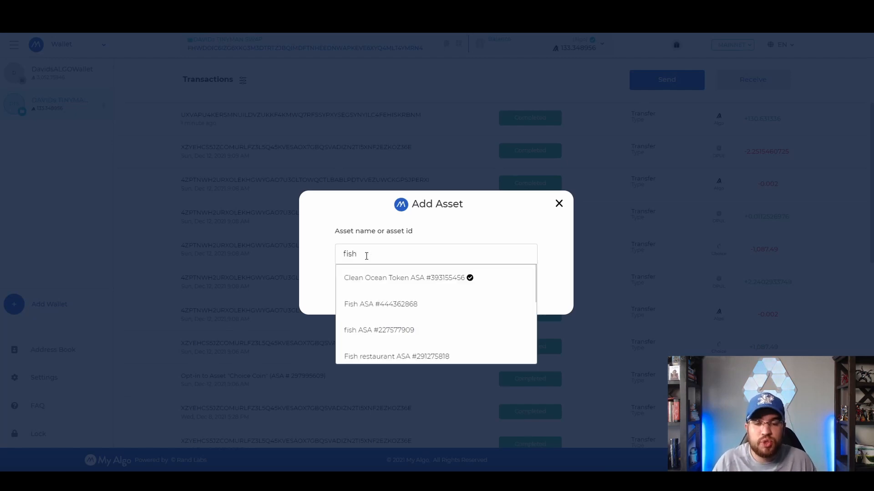
mouse_move(410, 281)
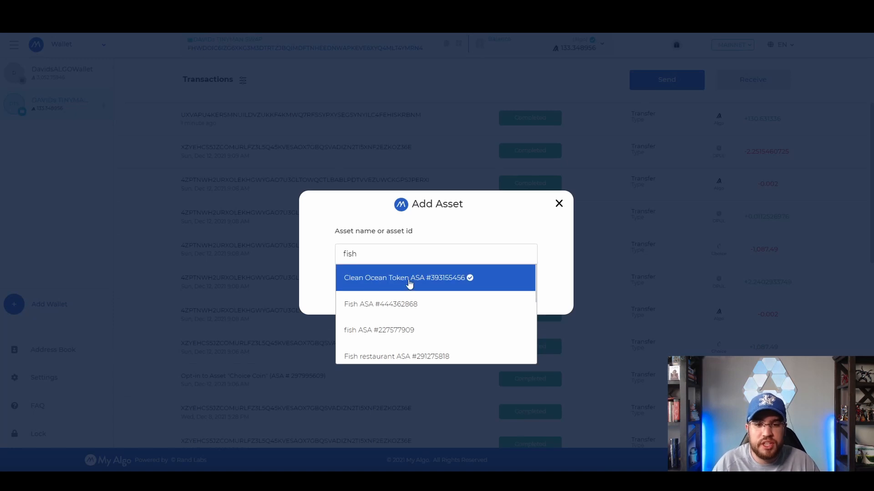
mouse_move(404, 281)
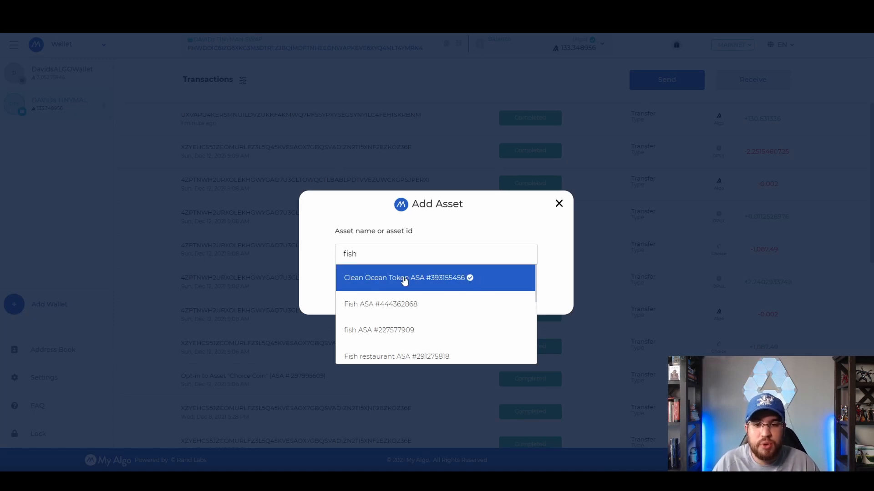
left_click(404, 277)
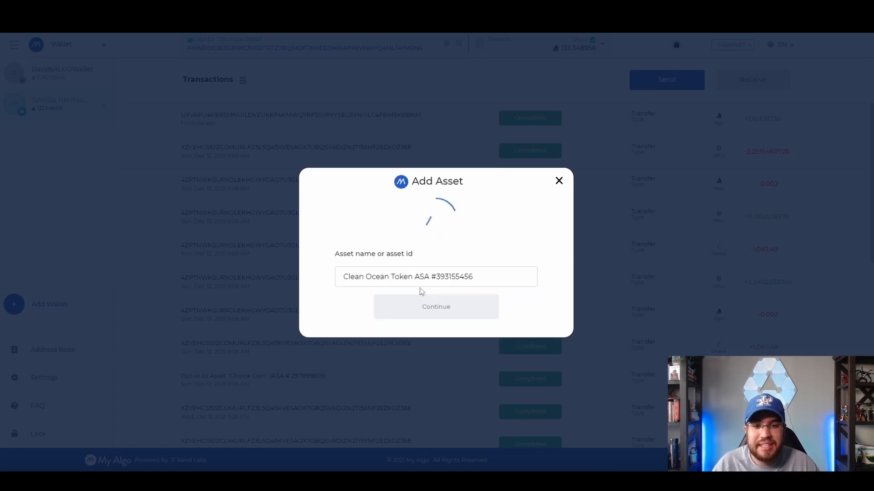
Step: Confirm Clean Ocean Token and send the signed opt-in transaction with the wallet password
left_click(436, 307)
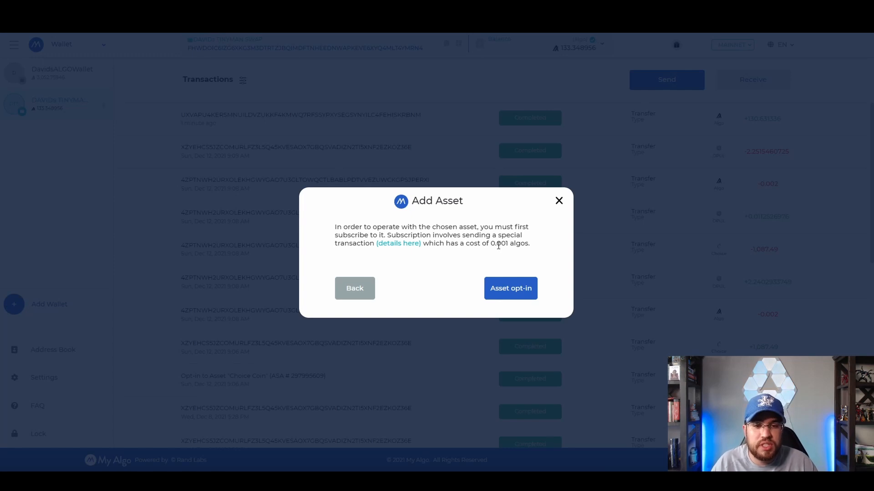
left_click(510, 287)
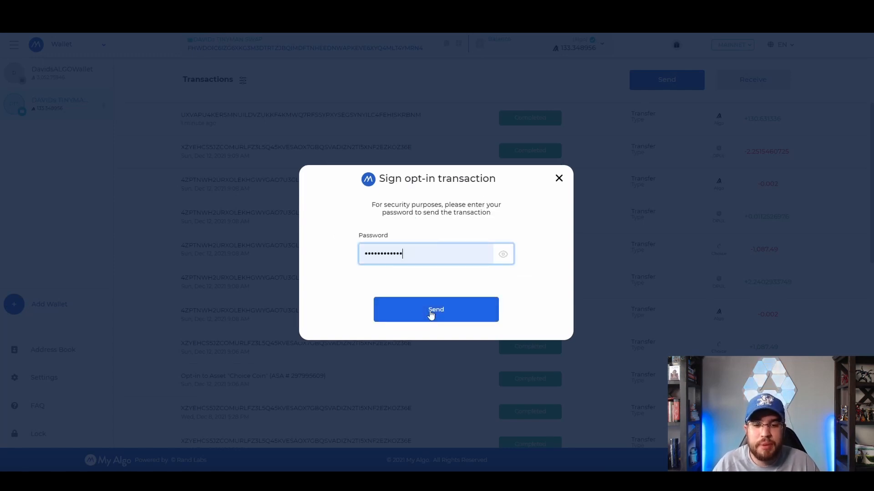
left_click(435, 309)
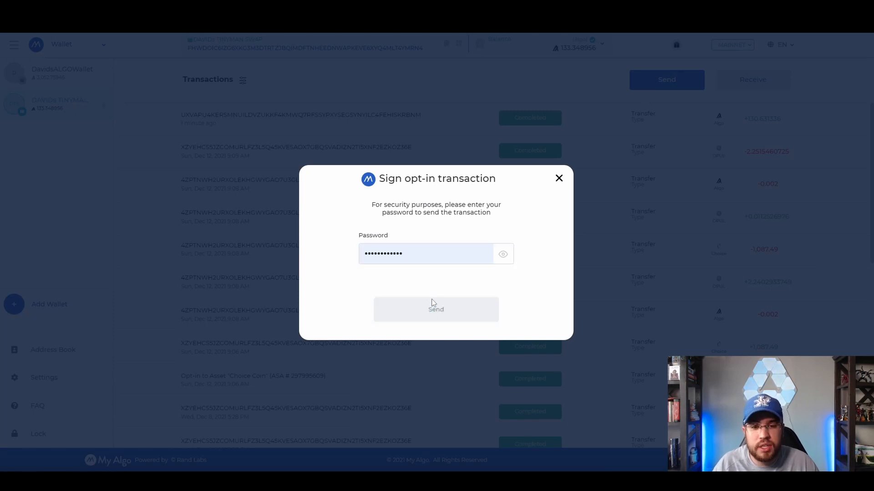
left_click(435, 310)
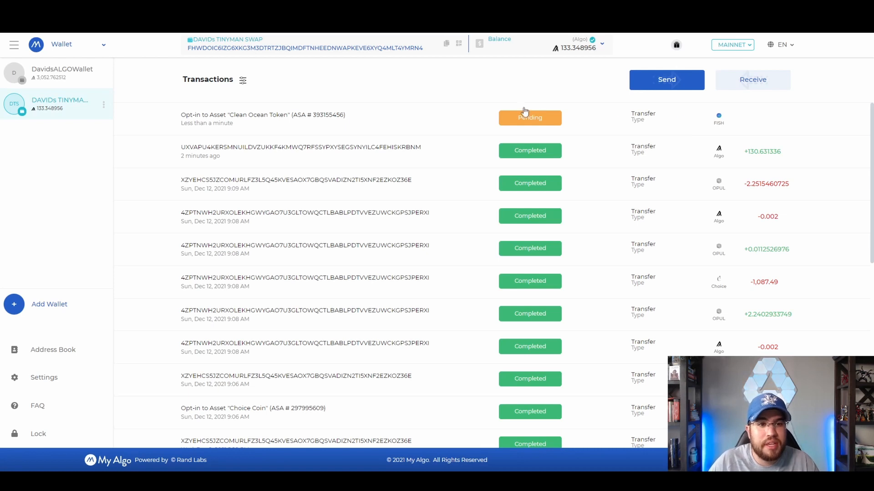
mouse_move(595, 126)
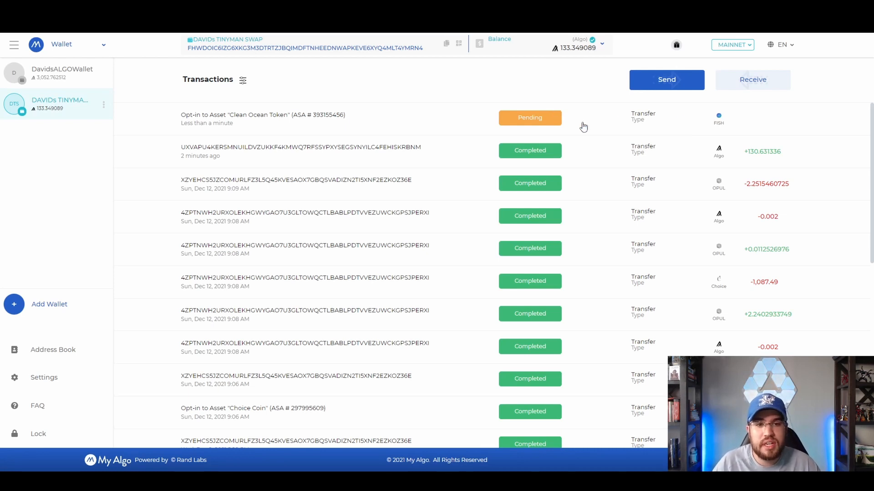
mouse_move(539, 125)
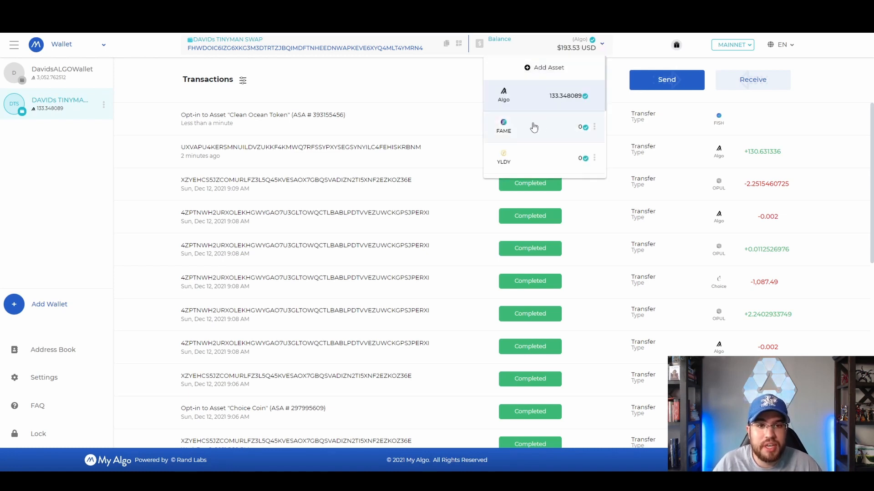
Step: Scroll through the wallet's asset list showing YLDY, OPUL and FISH, then close it
scroll("down", 3)
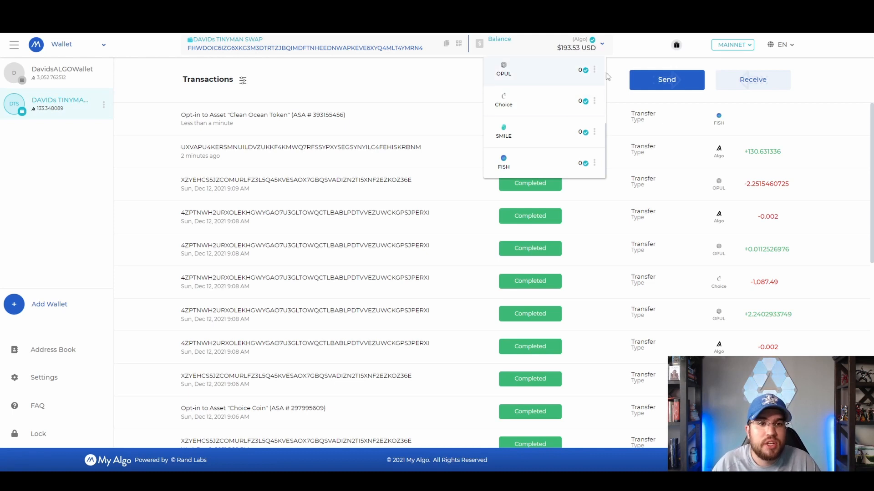
left_click(583, 93)
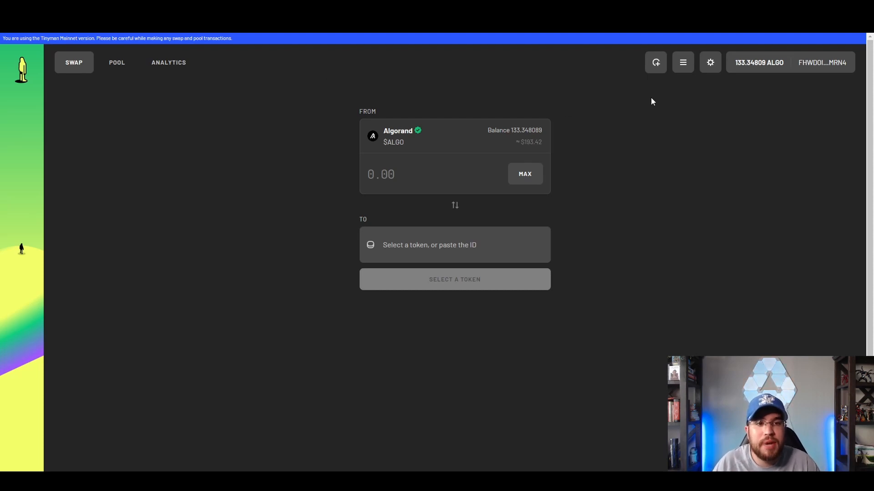
Step: Switch to the Tinyman tab showing the swap page with 133.348089 ALGO as source
left_click(790, 61)
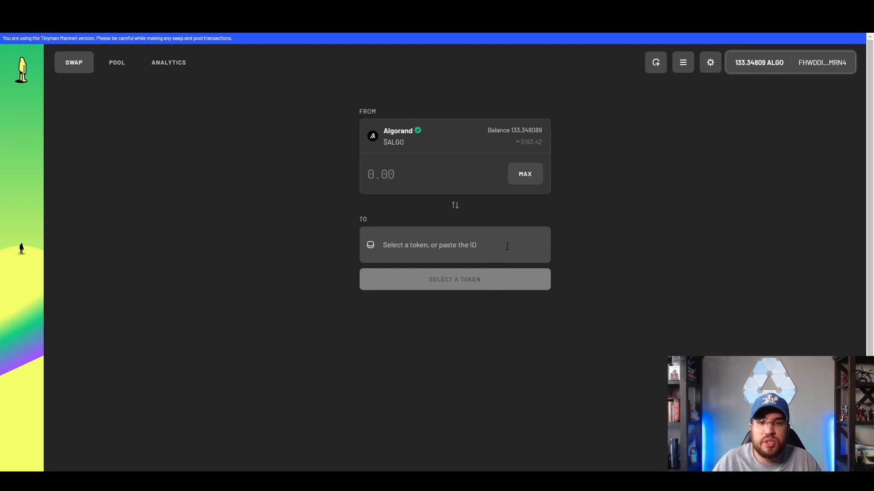
mouse_move(458, 204)
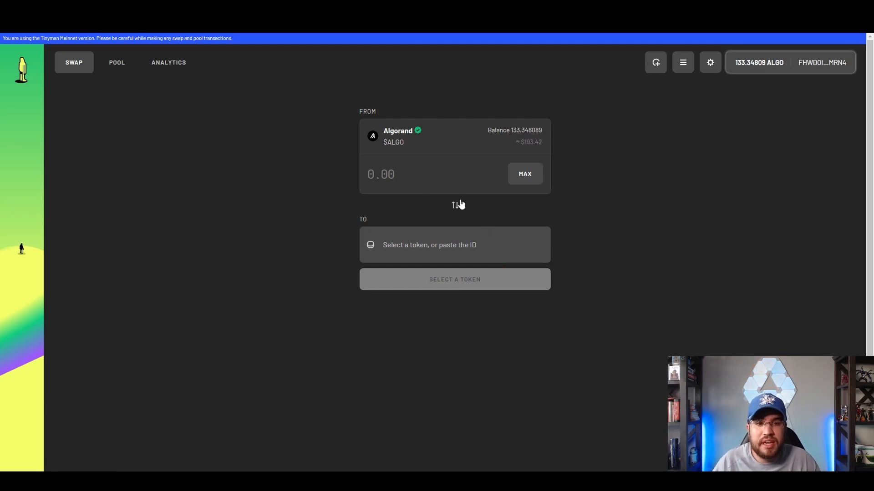
mouse_move(455, 211)
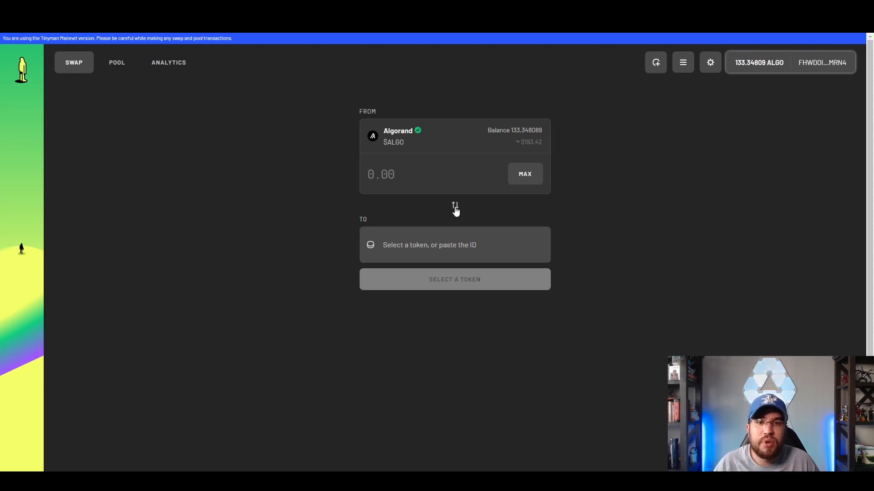
mouse_move(752, 68)
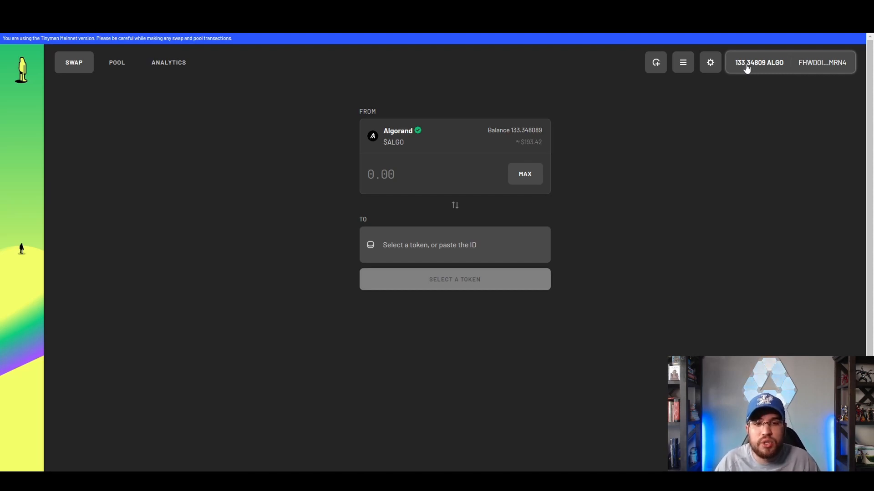
Step: Search the receive-token list for 'yieldly' and choose verified Yieldly ($YLDY, 226701642)
left_click(430, 244)
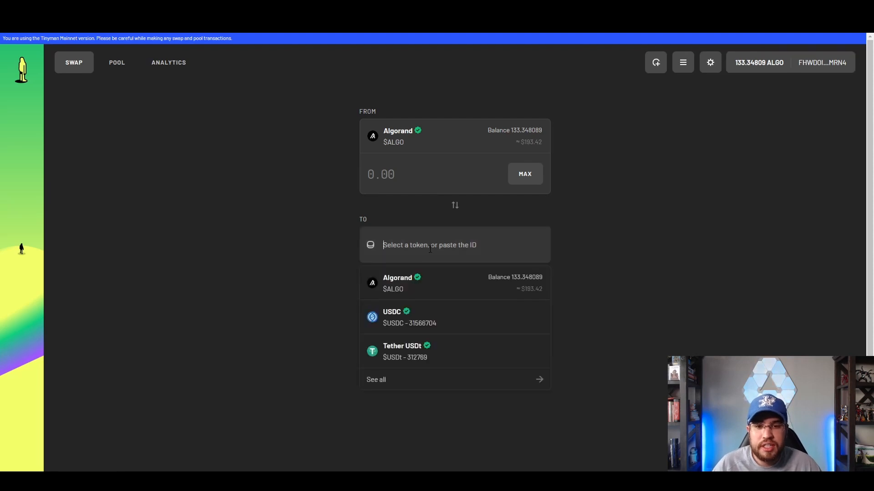
type("yi")
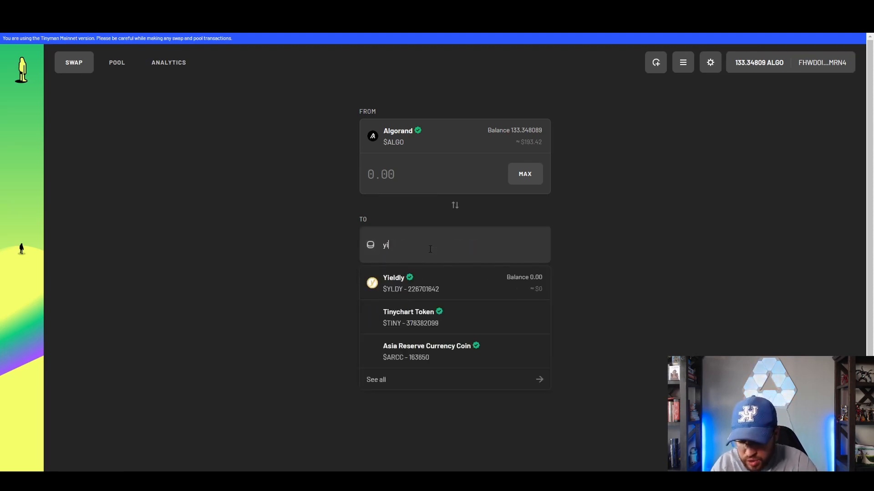
type("eldy")
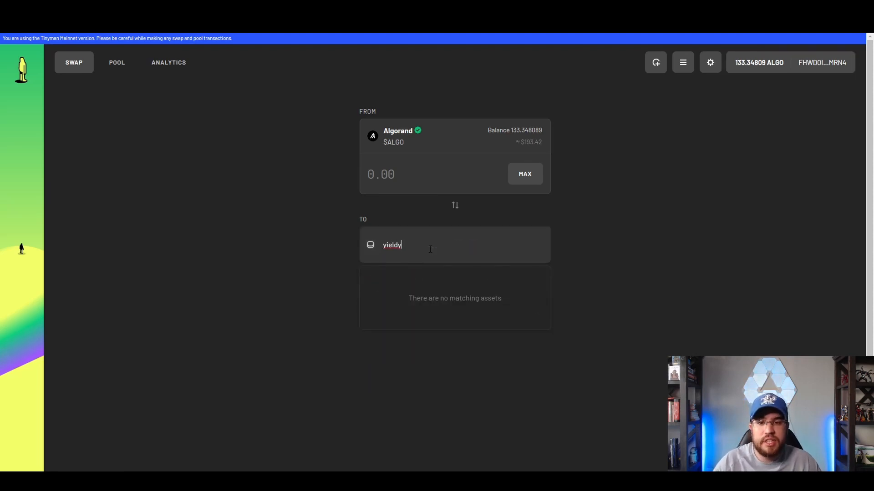
key("Backspace")
type("l")
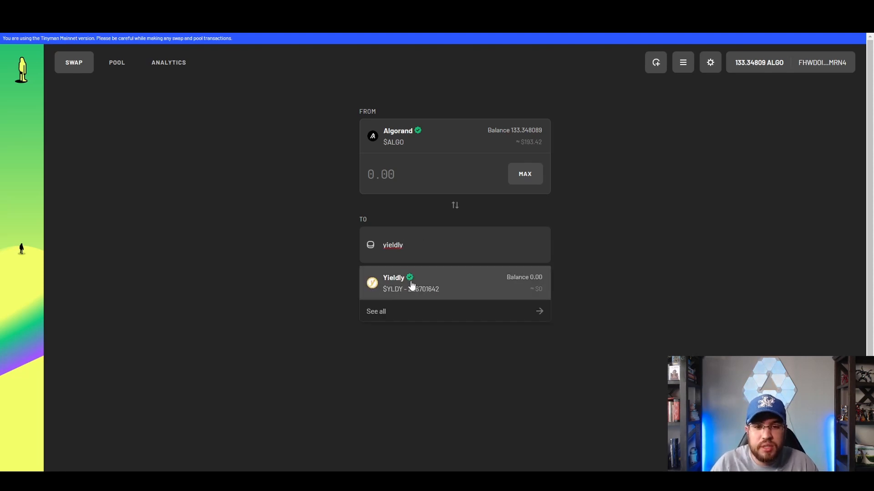
mouse_move(410, 279)
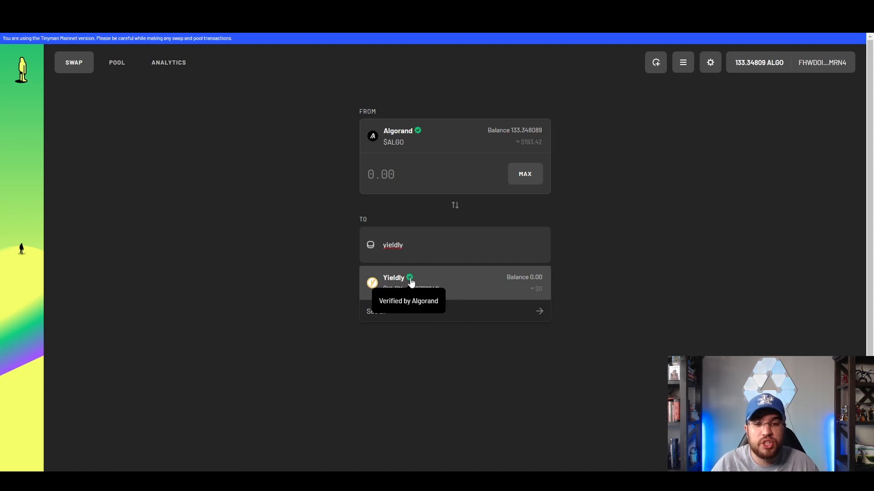
mouse_move(452, 285)
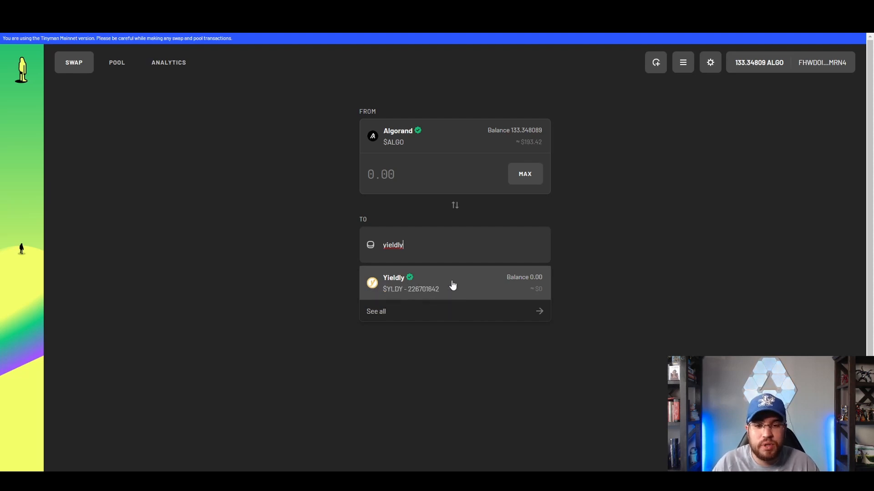
left_click(453, 283)
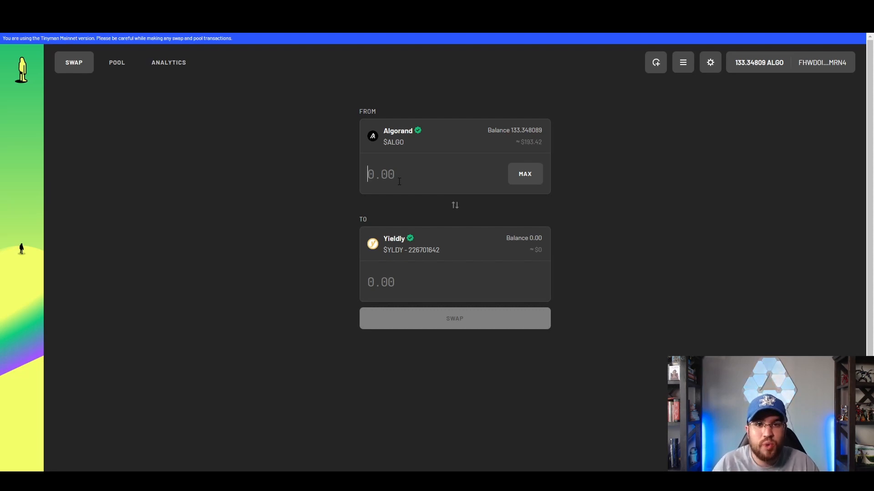
Step: Enter 75 ALGO to swap for about 6,476 YLDY and proceed to the review
type("75")
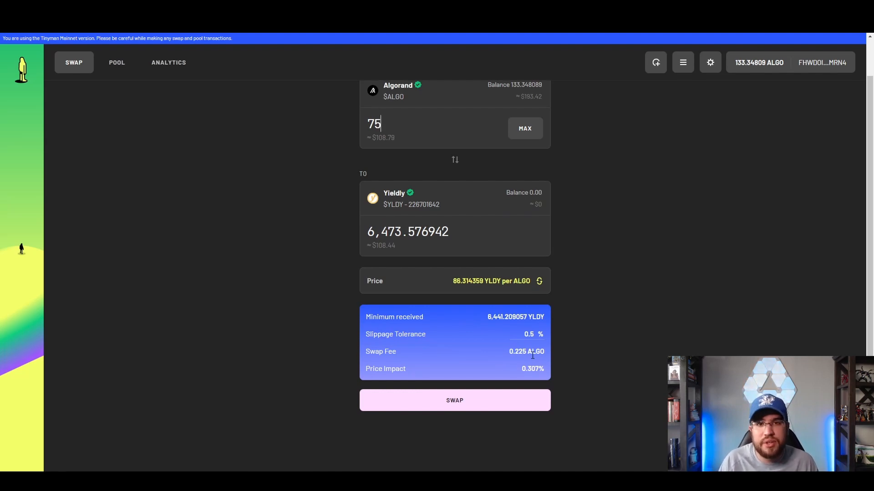
mouse_move(525, 382)
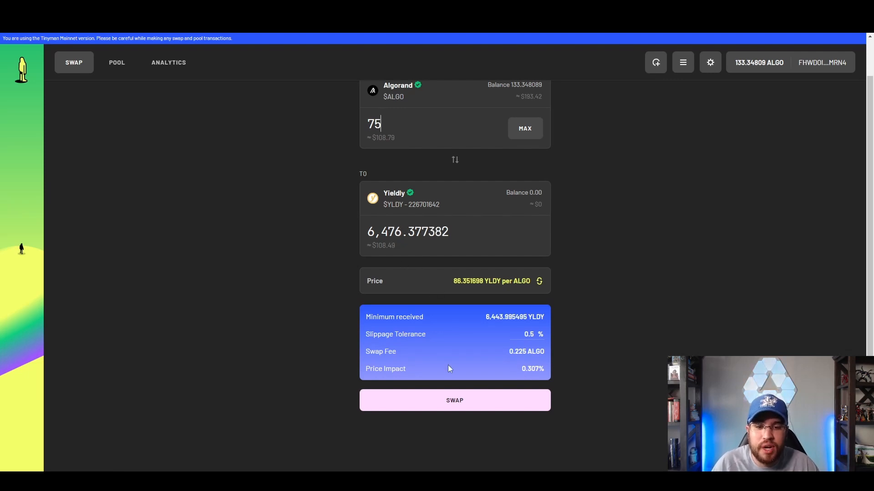
left_click(455, 400)
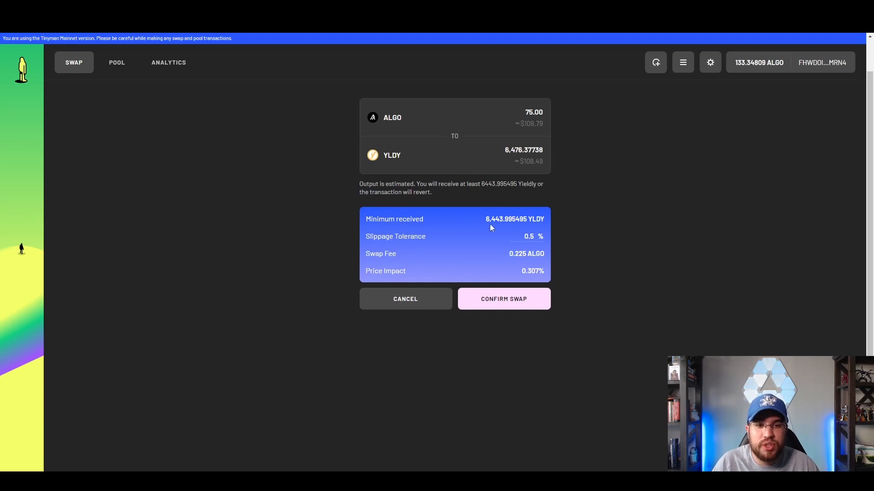
mouse_move(514, 159)
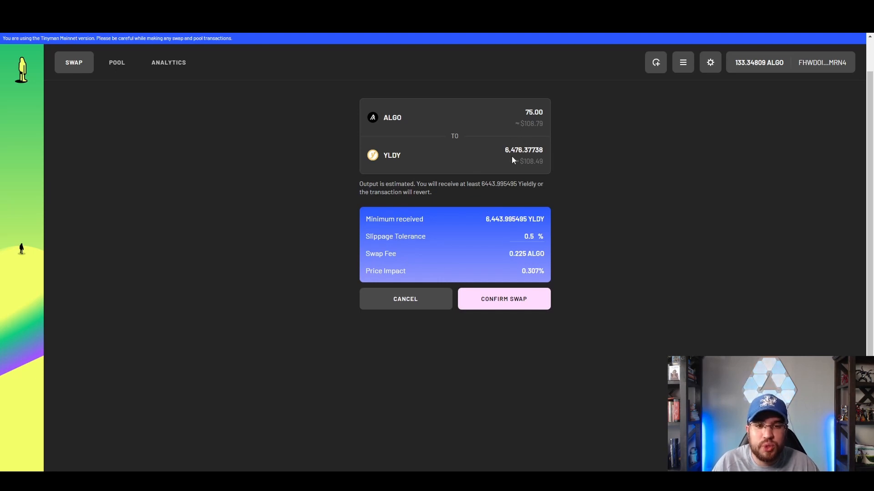
mouse_move(520, 271)
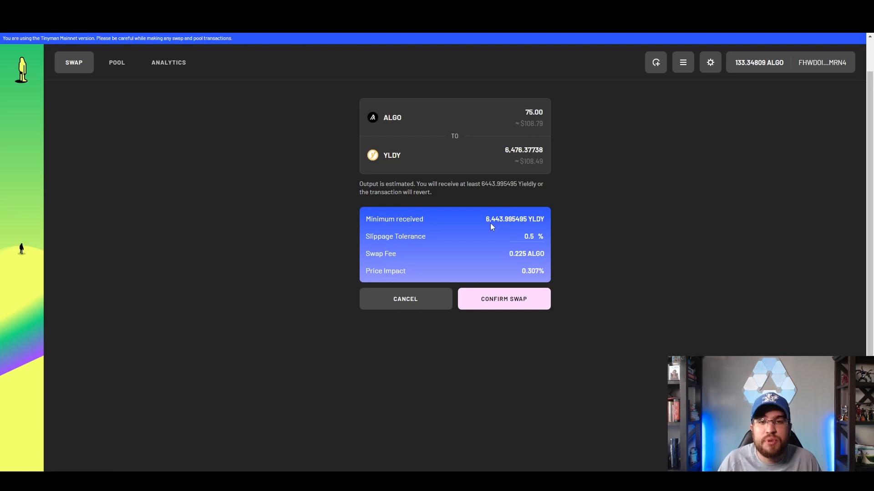
mouse_move(503, 295)
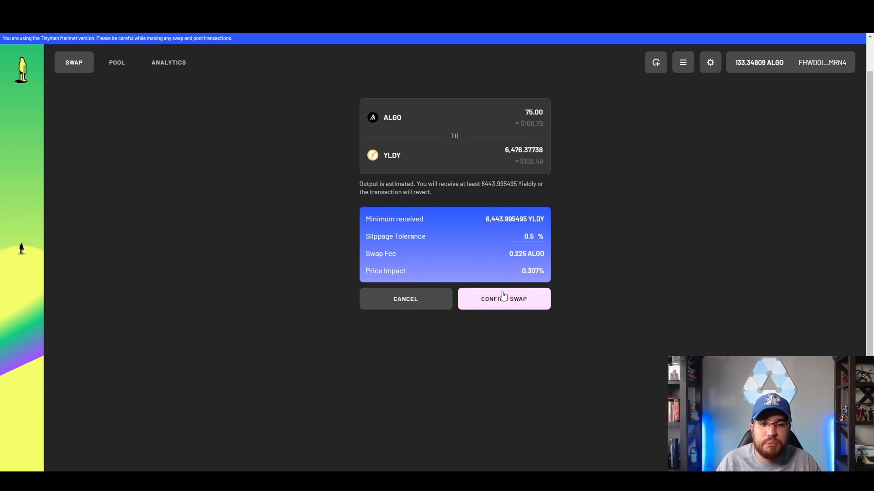
mouse_move(504, 237)
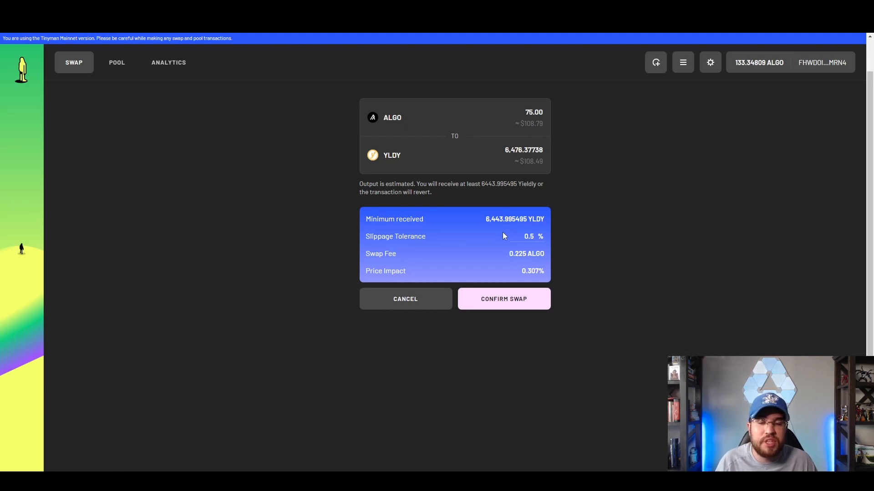
mouse_move(499, 282)
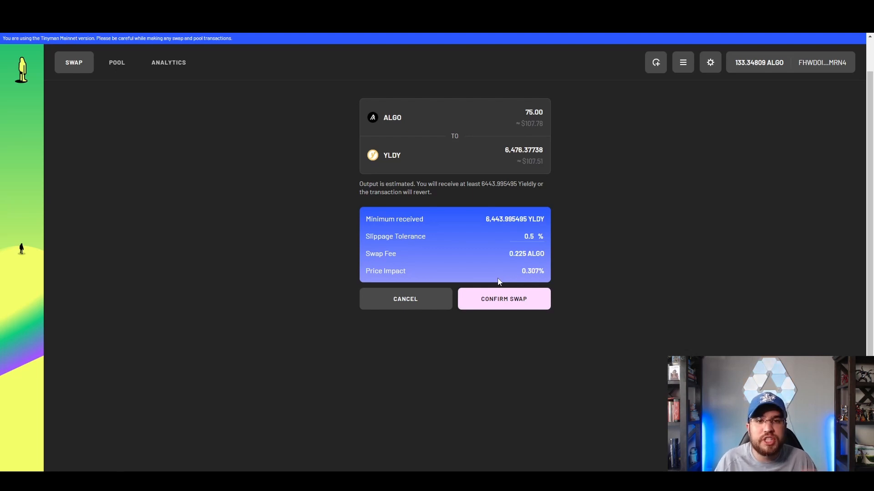
Step: Confirm the 75 ALGO to YLDY swap and approve it in the My Algo Connect popup
left_click(504, 299)
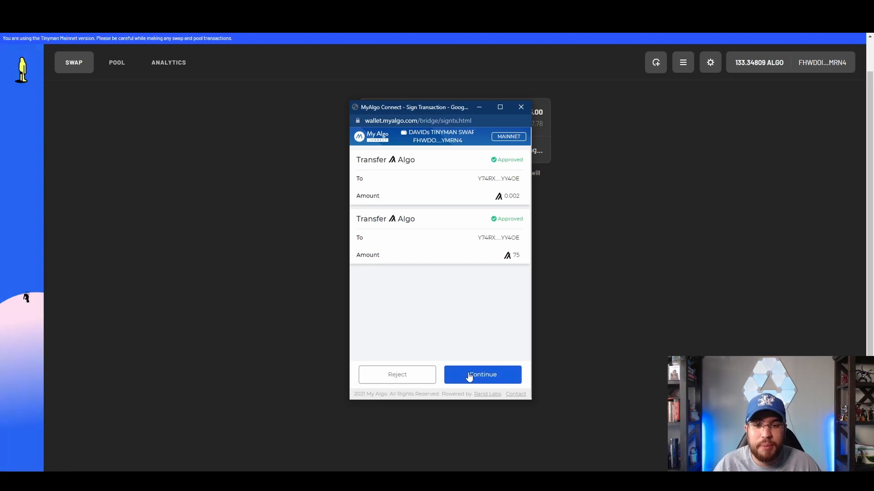
left_click(482, 375)
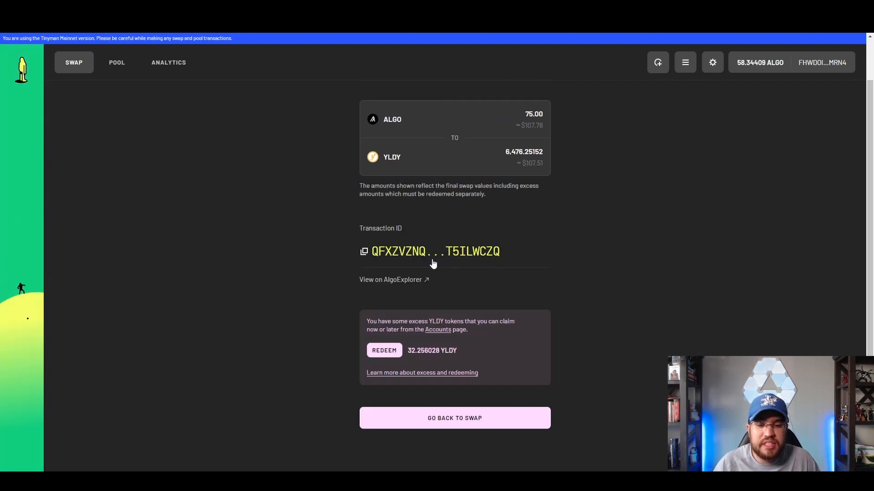
mouse_move(384, 350)
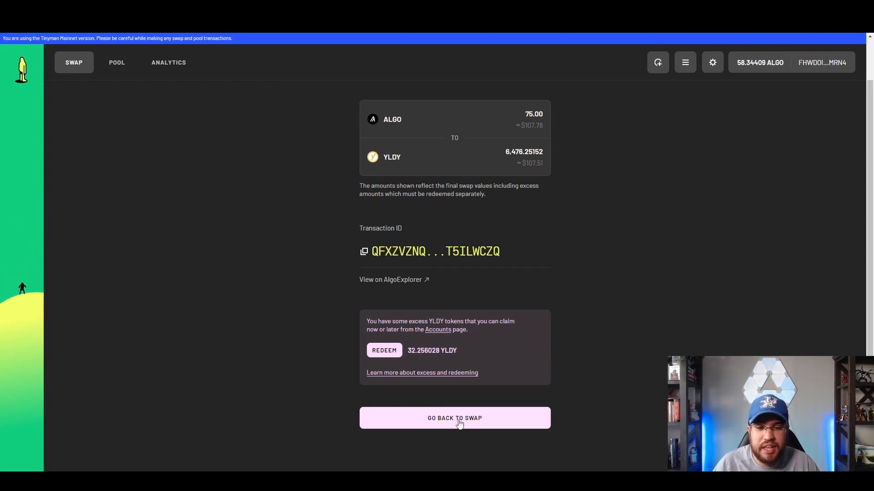
Step: Return to a fresh swap form, then unlock My Algo to view the 6,443.995495 YLDY balance
left_click(455, 418)
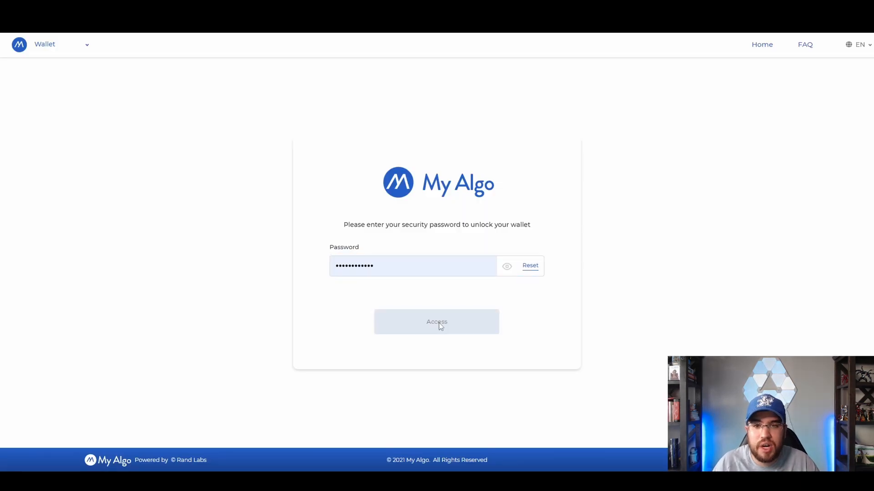
left_click(437, 322)
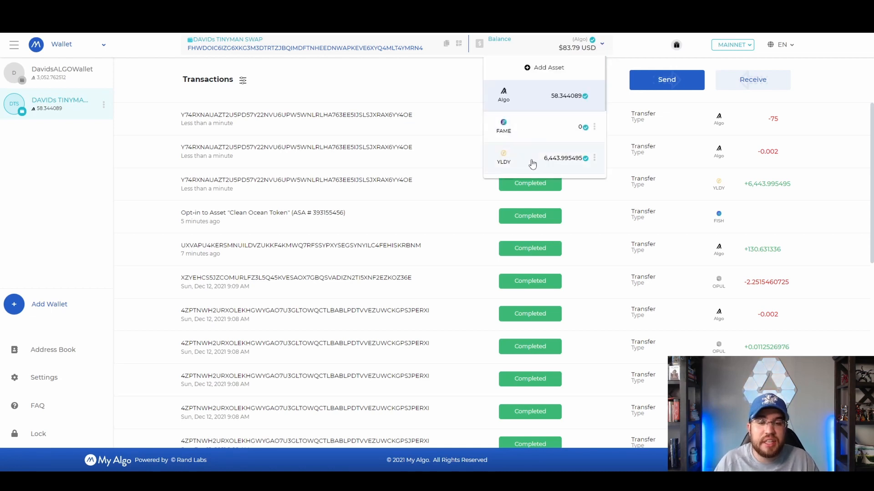
mouse_move(565, 162)
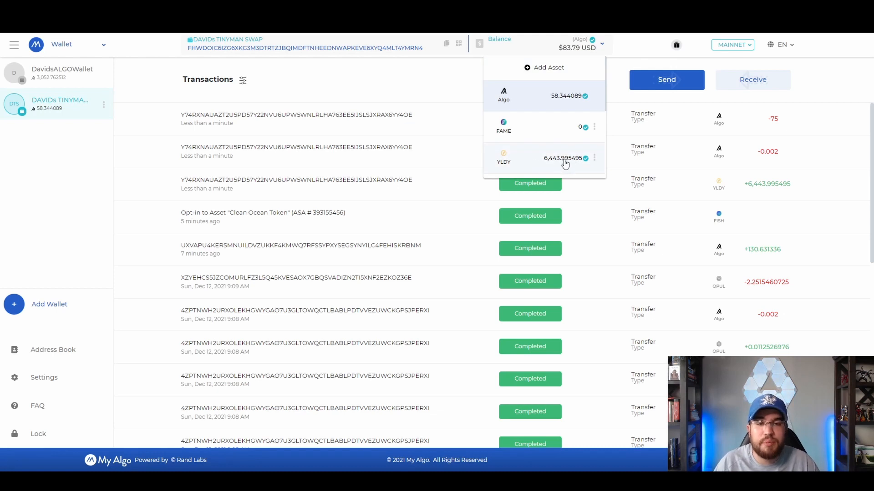
mouse_move(544, 162)
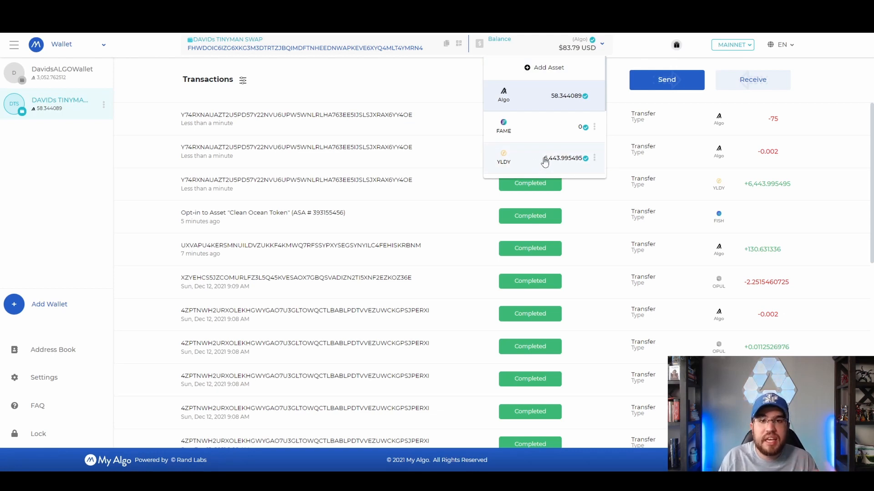
mouse_move(557, 162)
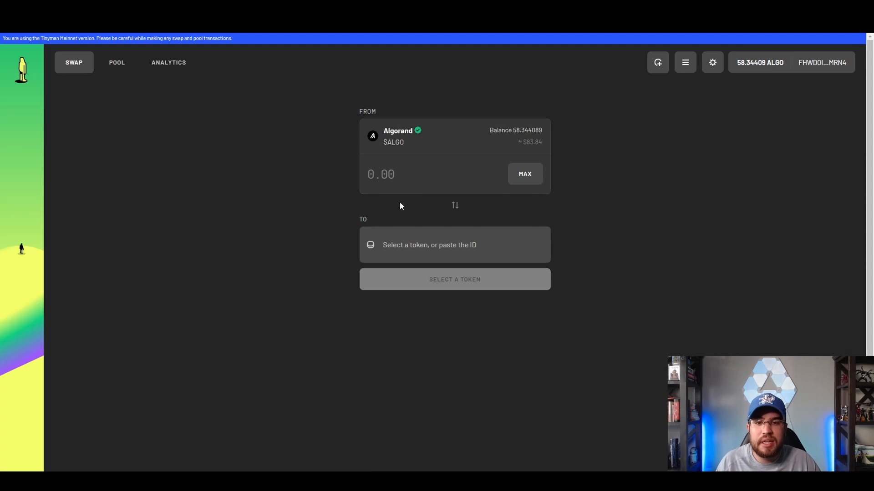
Step: Search the receive-token list for 'opu' to select Opulous ($OPUL) as the destination
left_click(455, 244)
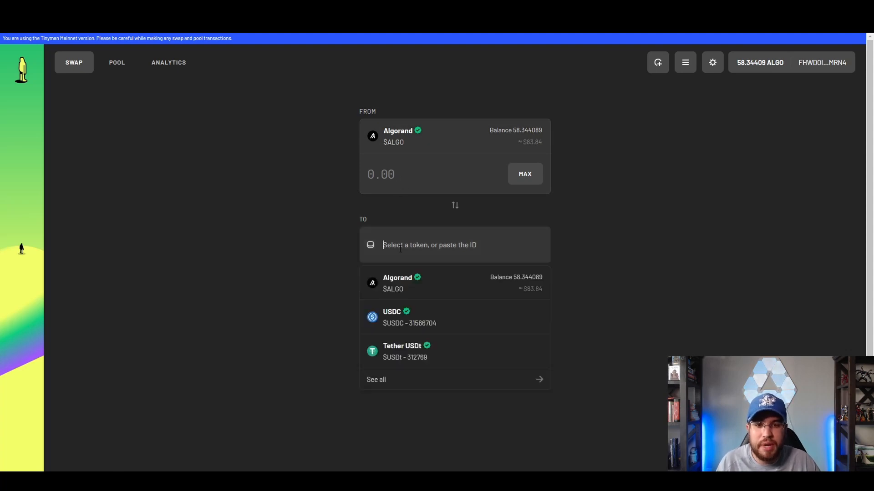
type("opu")
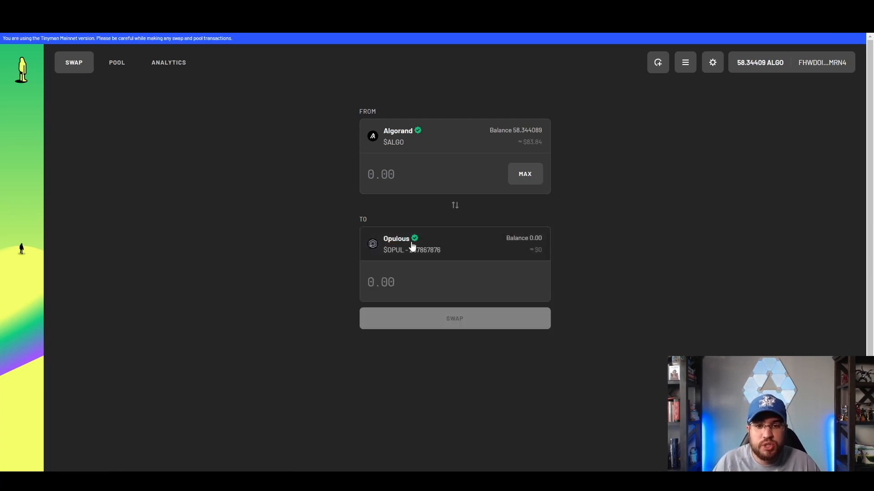
mouse_move(415, 238)
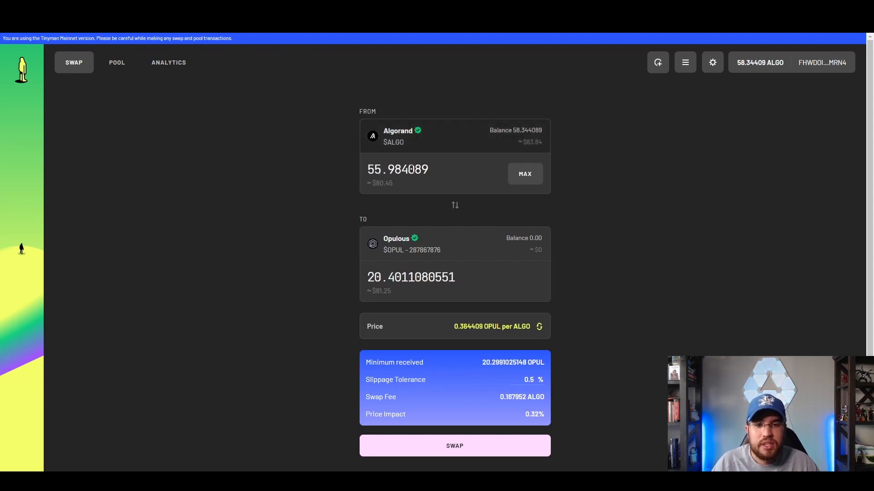
mouse_move(366, 247)
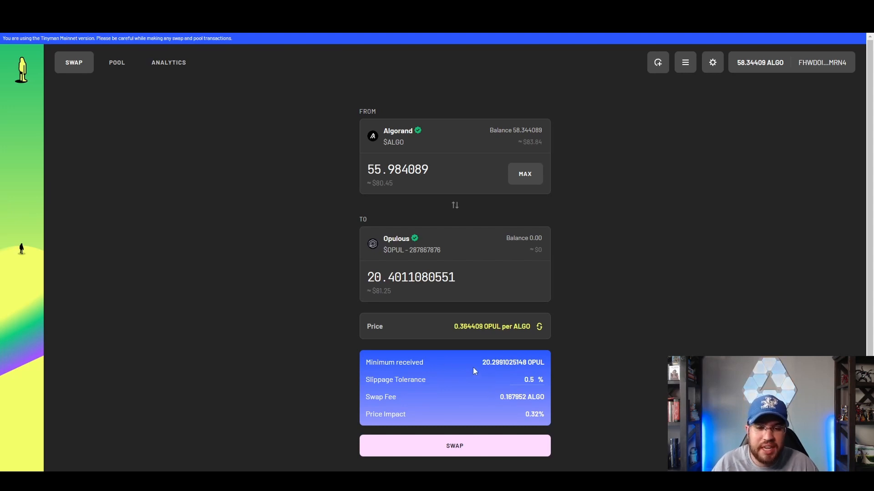
mouse_move(477, 430)
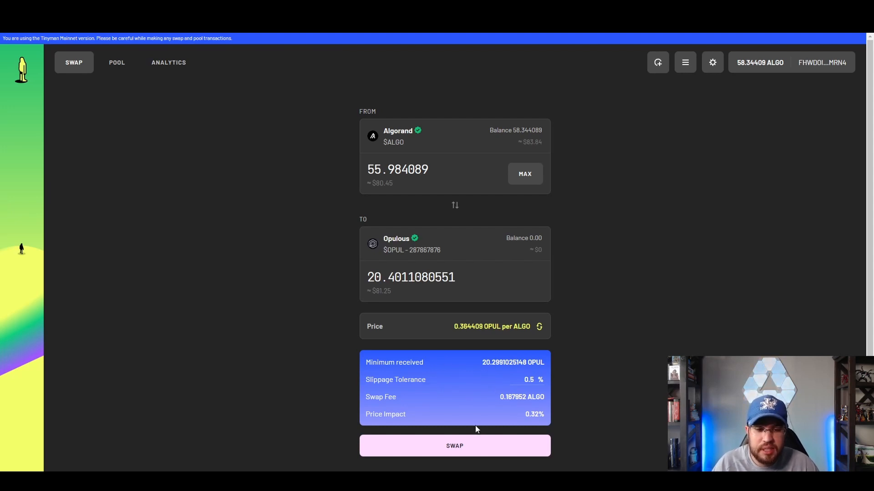
Step: Submit the 55.984089 ALGO to OPUL swap, approve it in My Algo Connect, and return to a fresh form
left_click(455, 446)
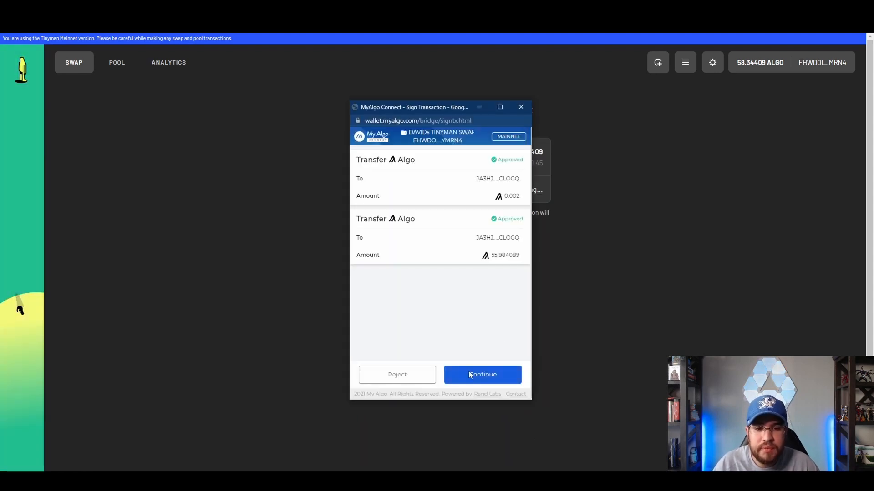
left_click(482, 375)
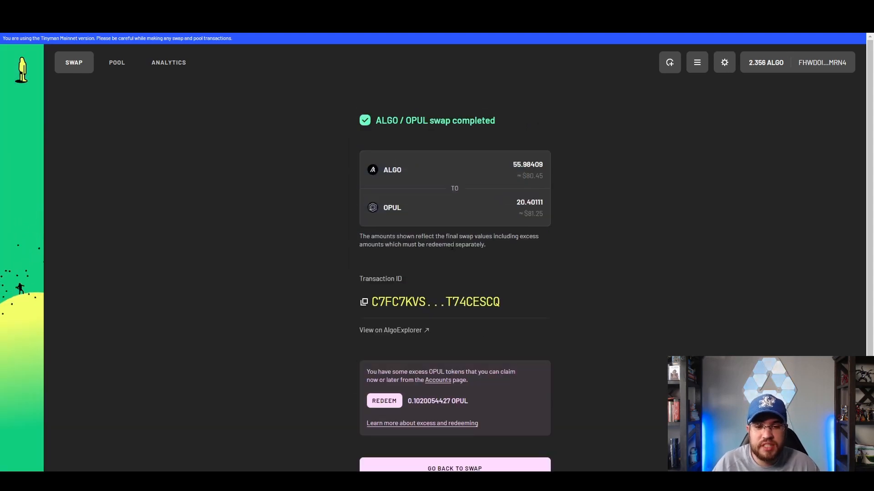
scroll("down", 3)
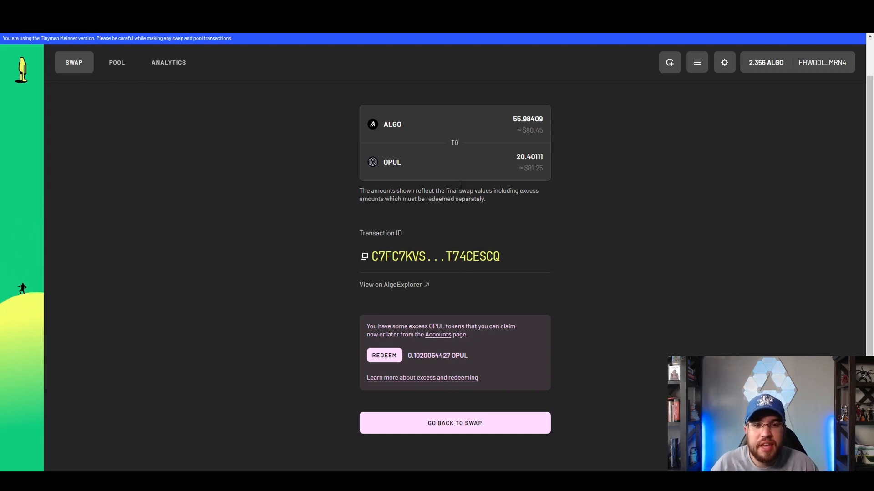
left_click(455, 423)
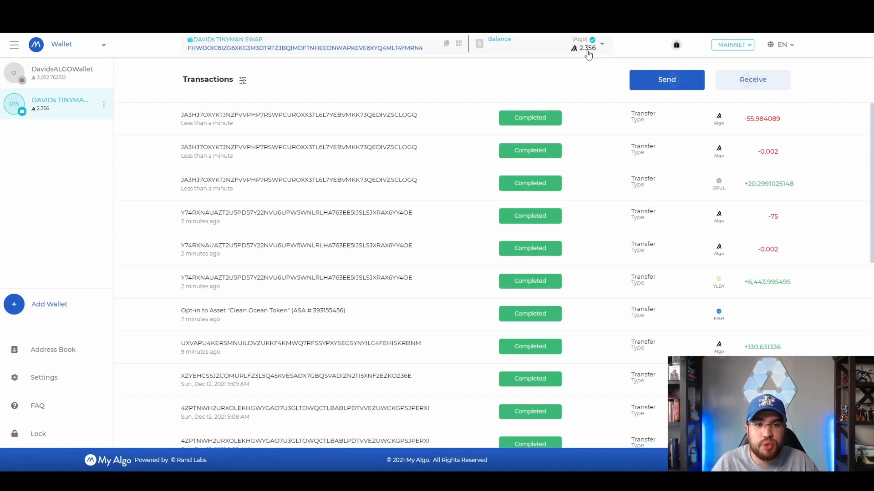
Step: Show My Algo's asset balances and scroll to the 20.2991025148 OPUL entry
left_click(601, 43)
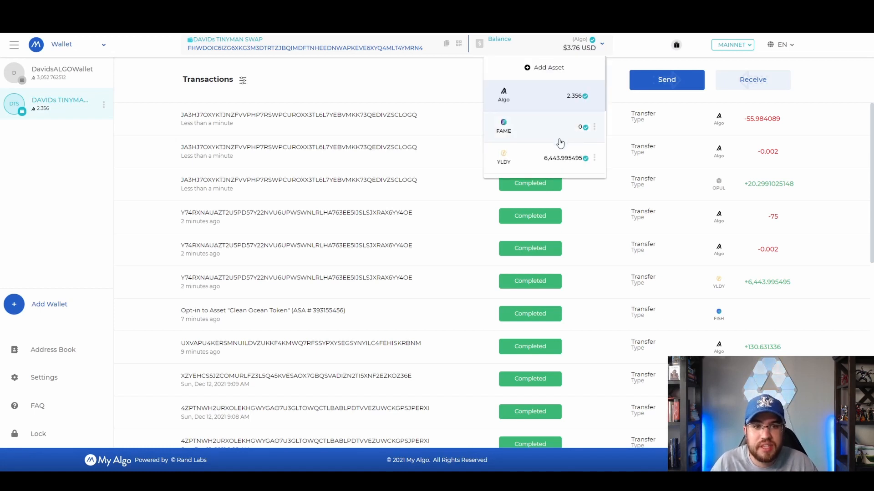
scroll("down", 3)
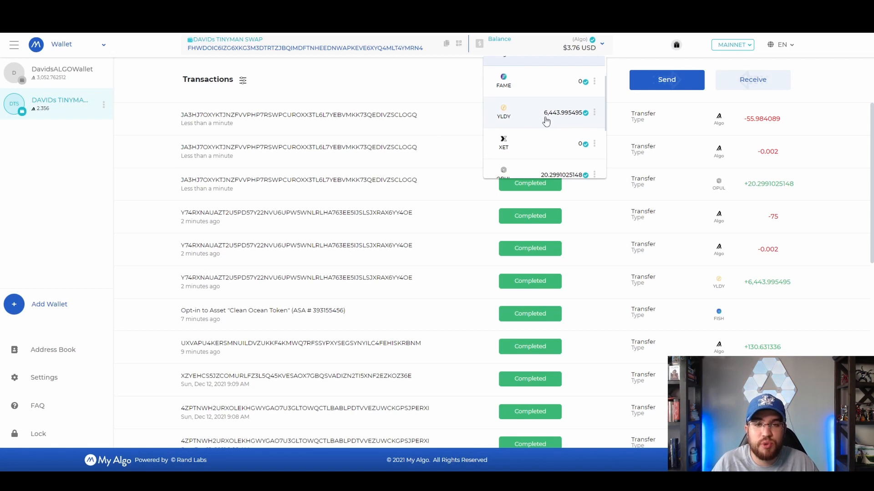
scroll("down", 3)
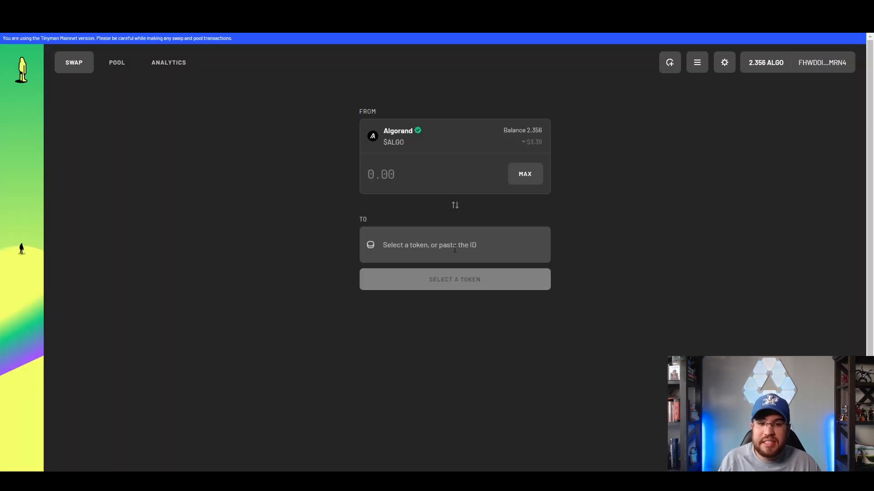
Step: Browse through Tinyman's full list of available tokens to receive
left_click(455, 244)
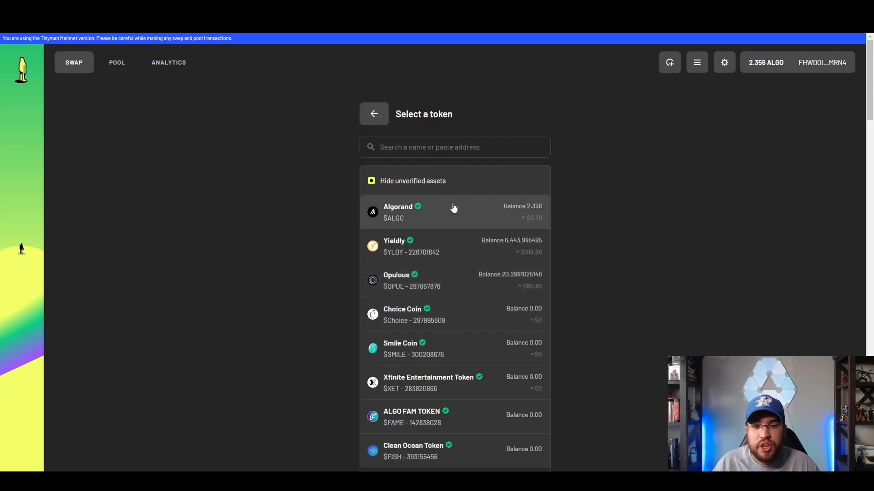
scroll("down", 3)
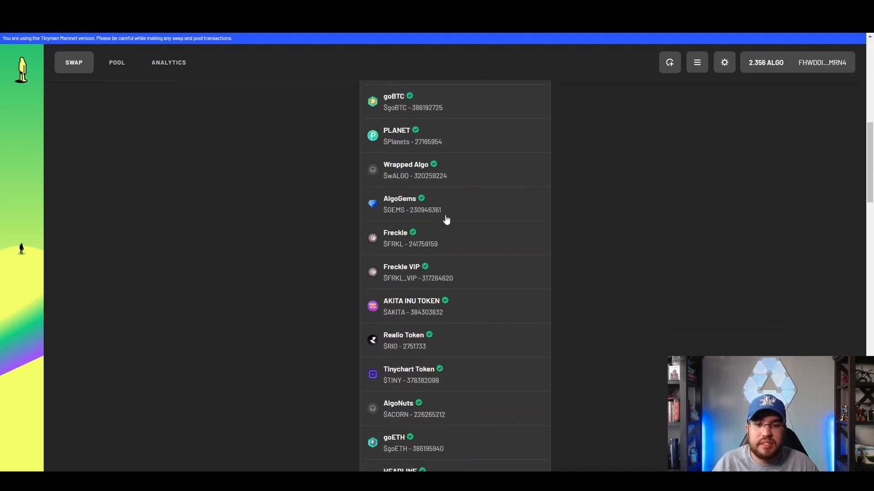
scroll("down", 3)
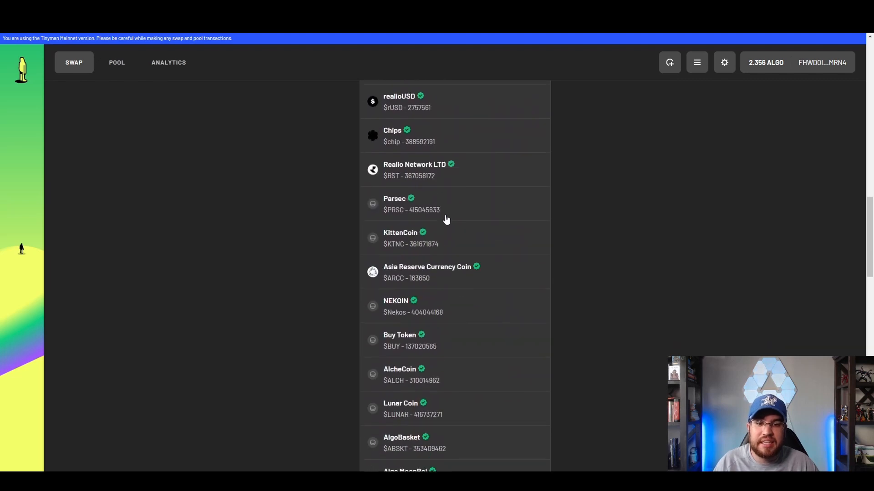
scroll("down", 3)
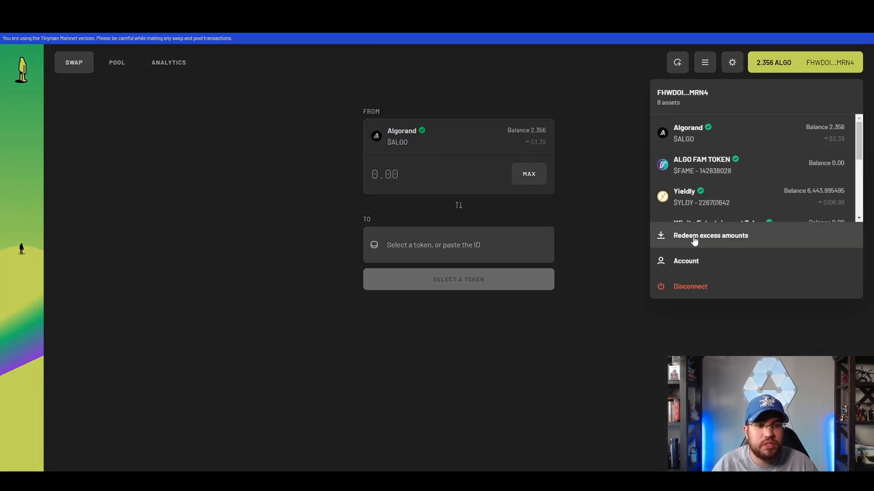
Step: Redeem all excess amounts (0.1020054427 OPUL, 32.256028 YLDY) and sign both transactions in My Algo
left_click(710, 235)
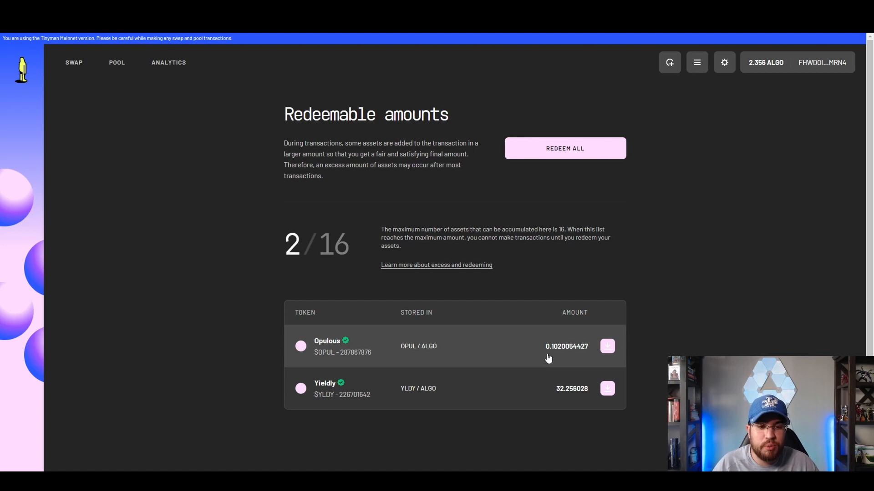
mouse_move(559, 348)
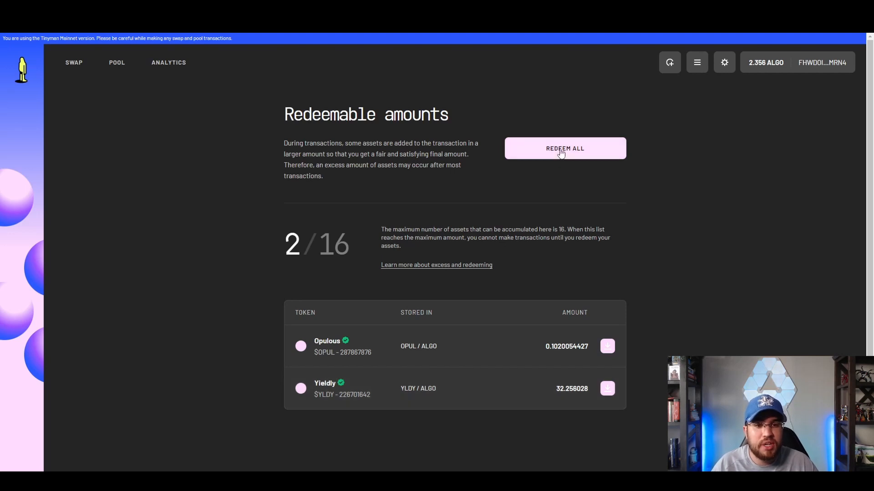
left_click(564, 148)
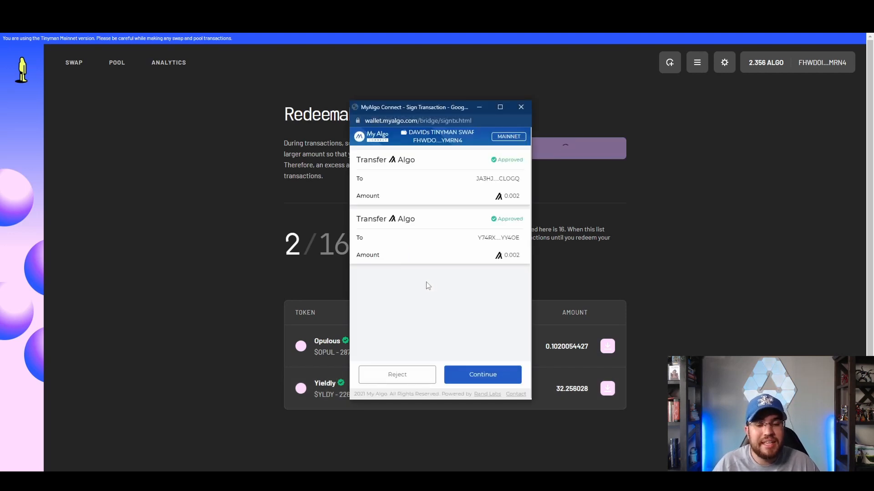
left_click(482, 375)
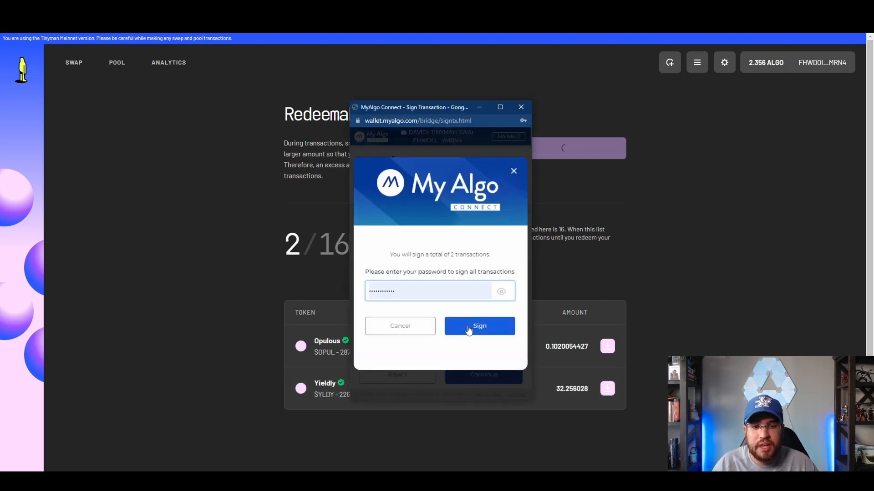
left_click(478, 326)
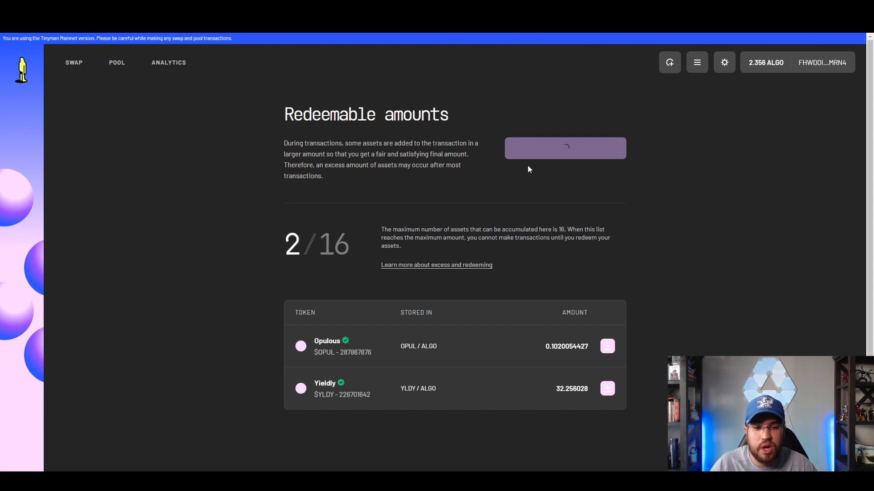
Step: Review the My Algo balances: 2.356 ALGO, 6,443.995495 YLDY and 20.2991025148 OPUL
left_click(565, 148)
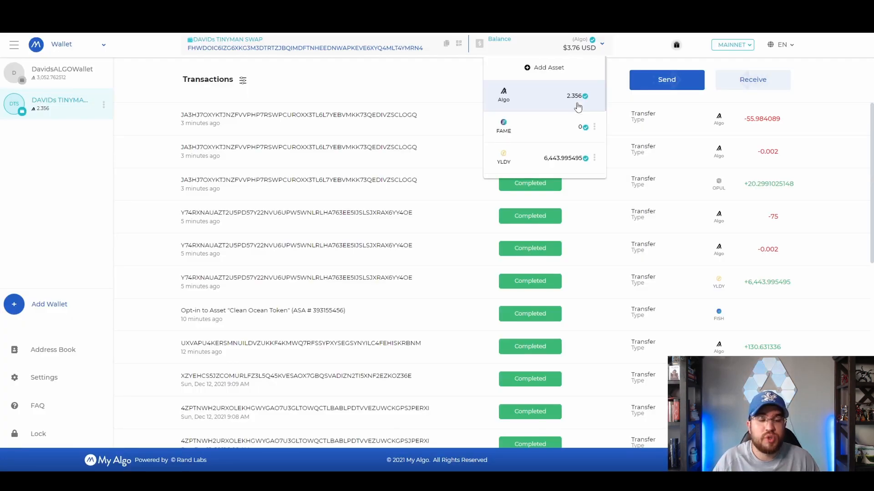
mouse_move(575, 105)
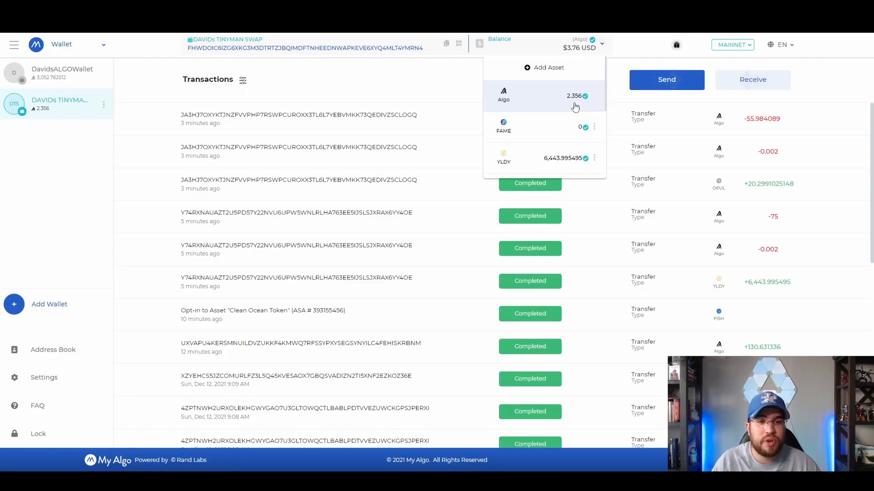
scroll("down", 3)
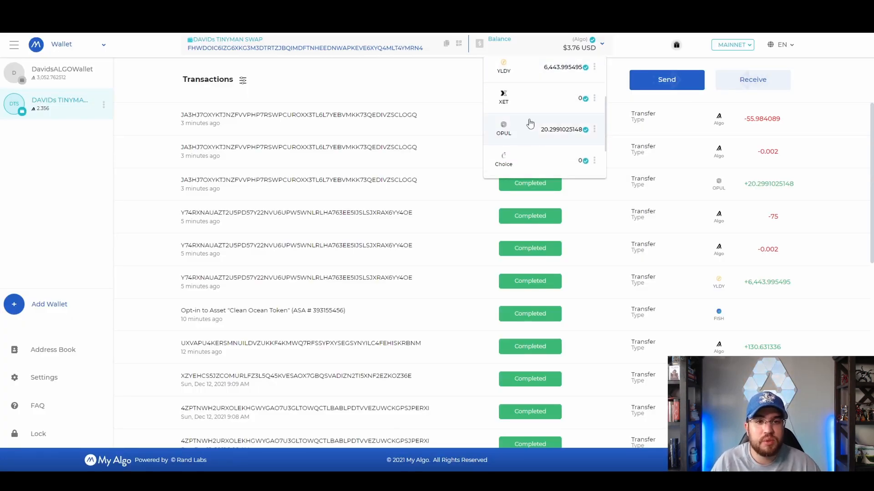